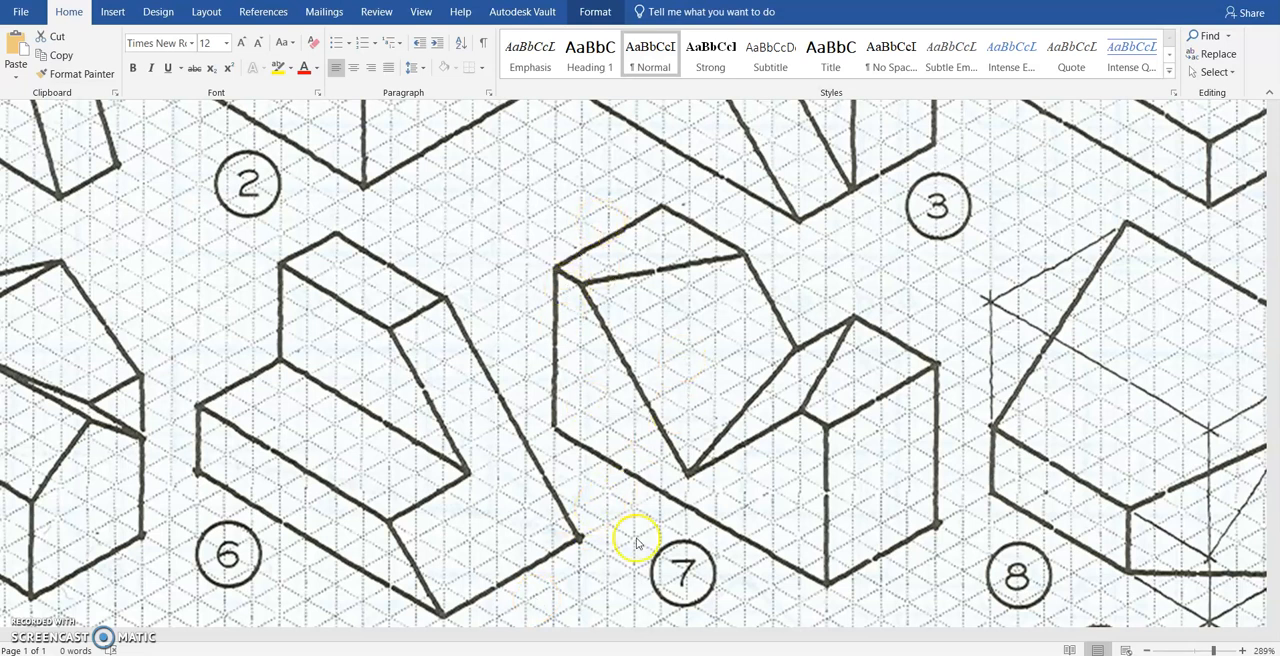
mouse_move(670, 550)
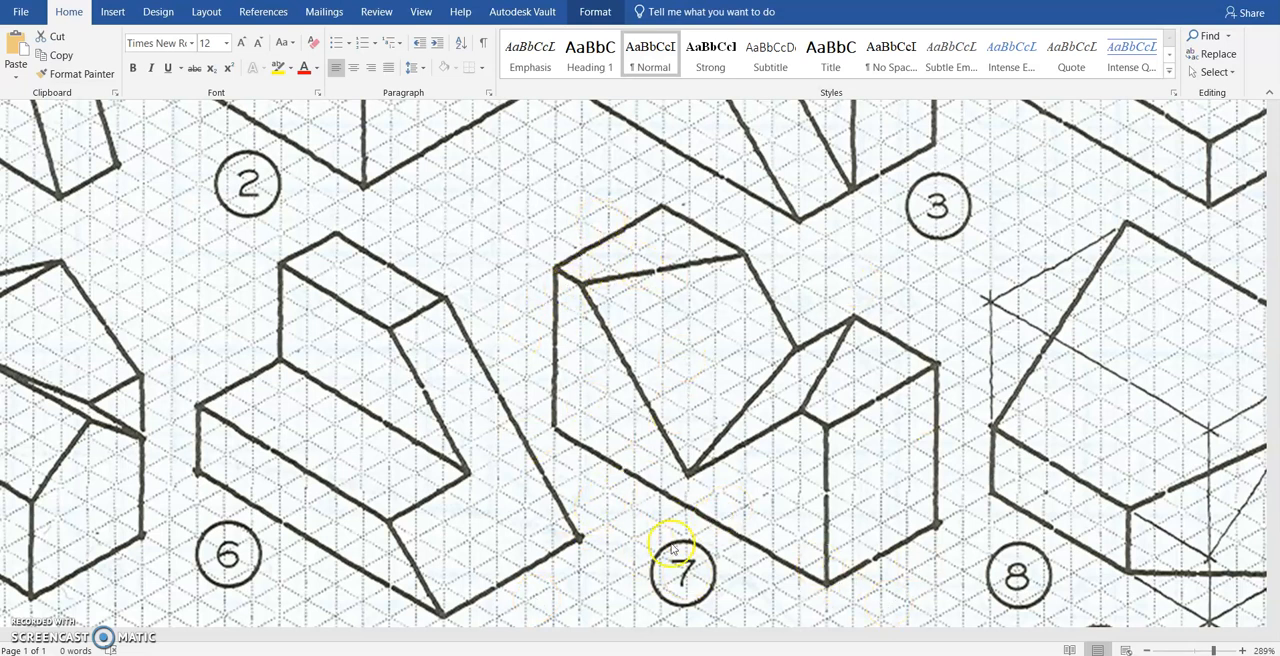
mouse_move(596, 460)
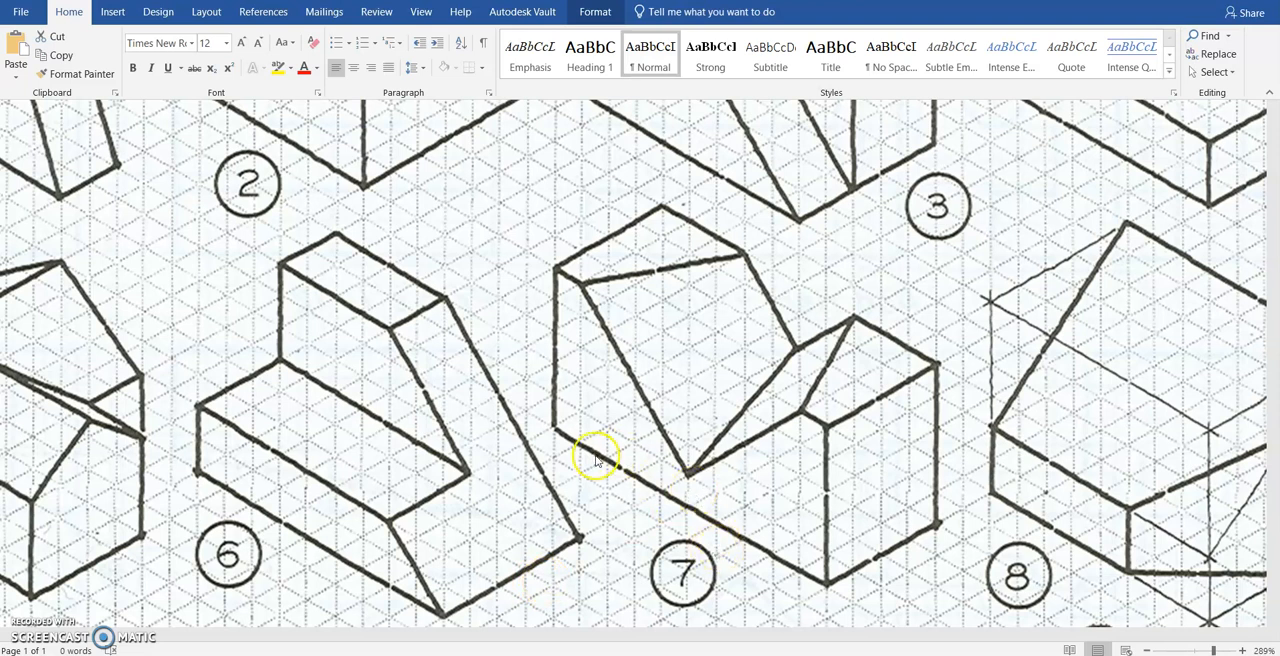
mouse_move(670, 376)
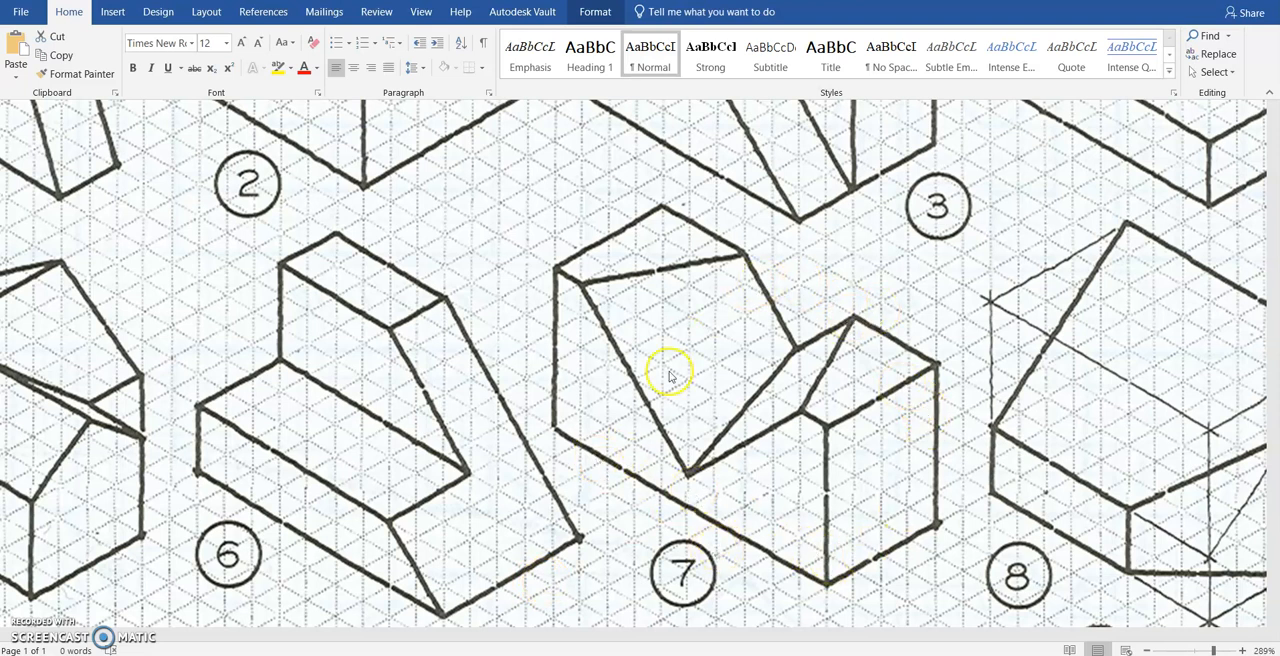
mouse_move(580, 384)
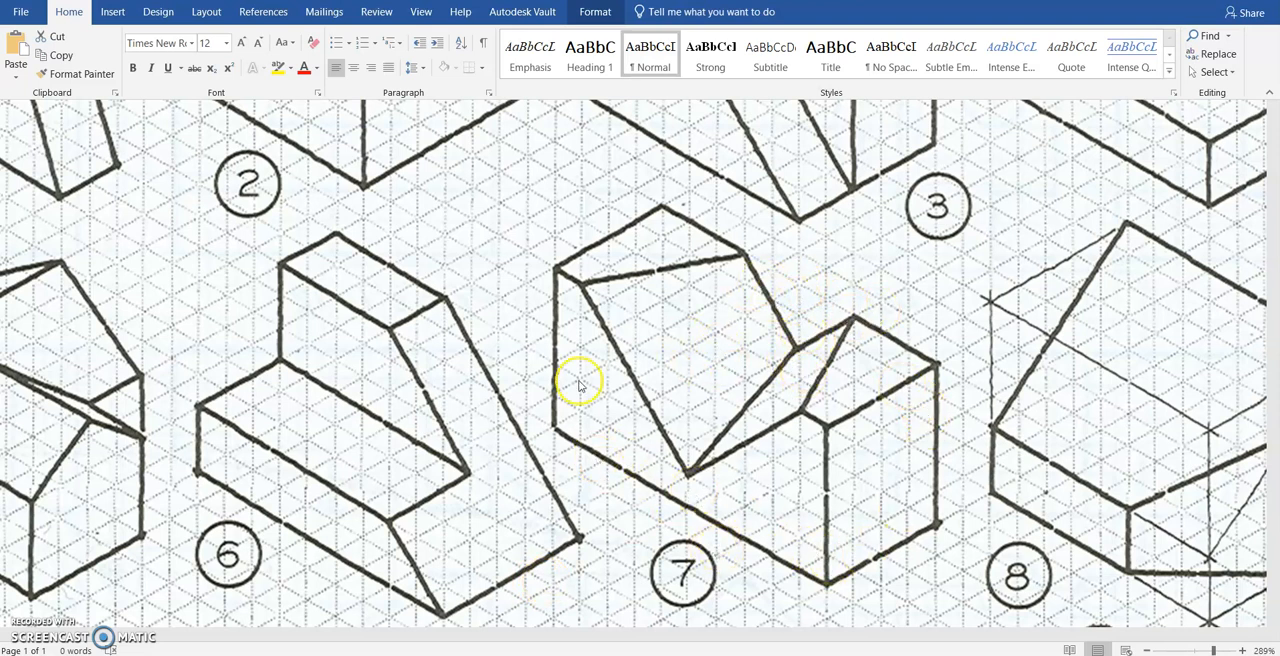
mouse_move(804, 418)
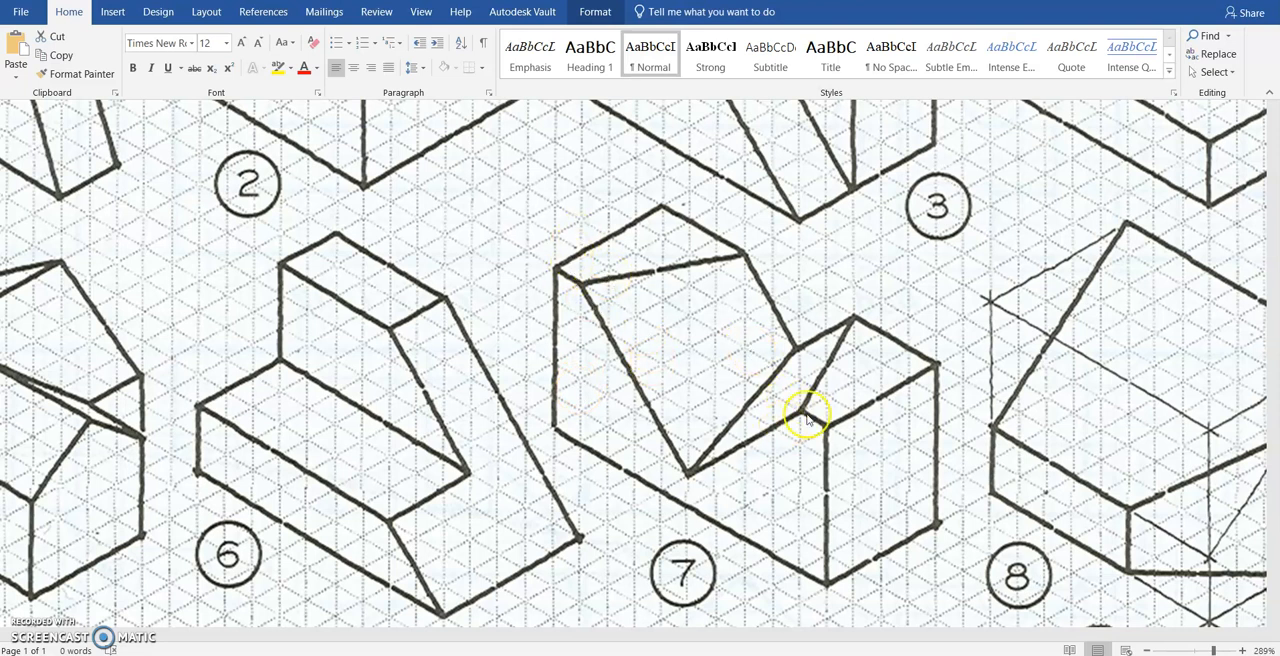
mouse_move(676, 456)
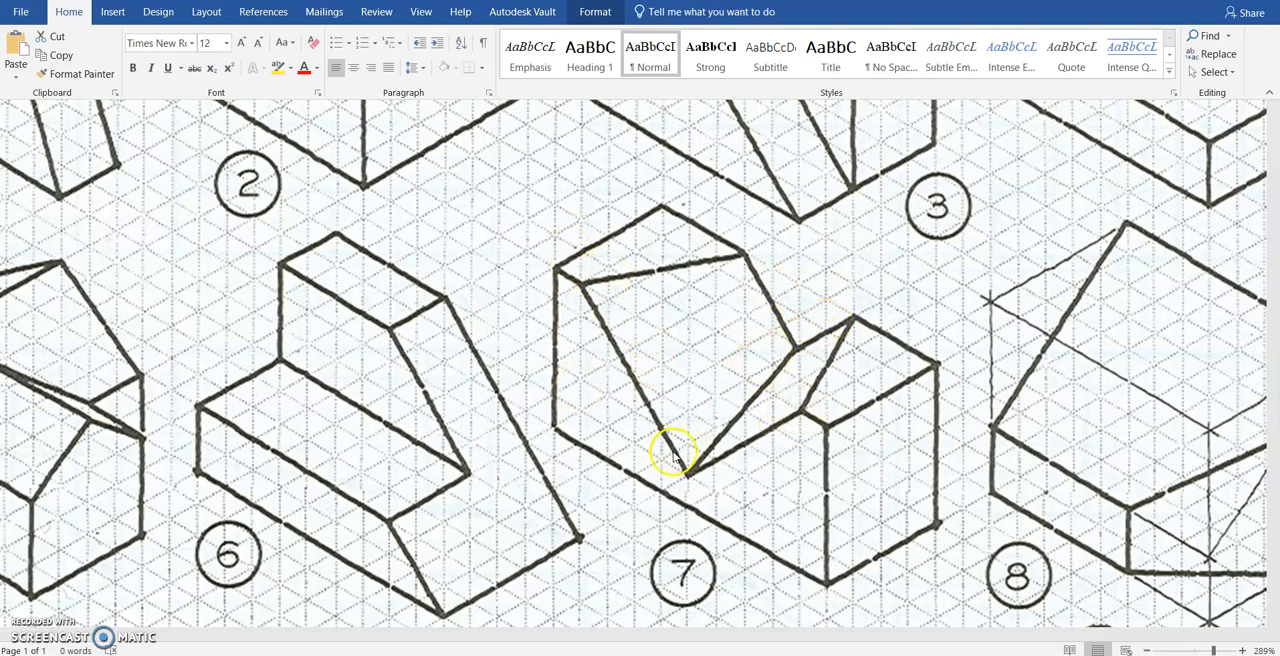
mouse_move(770, 300)
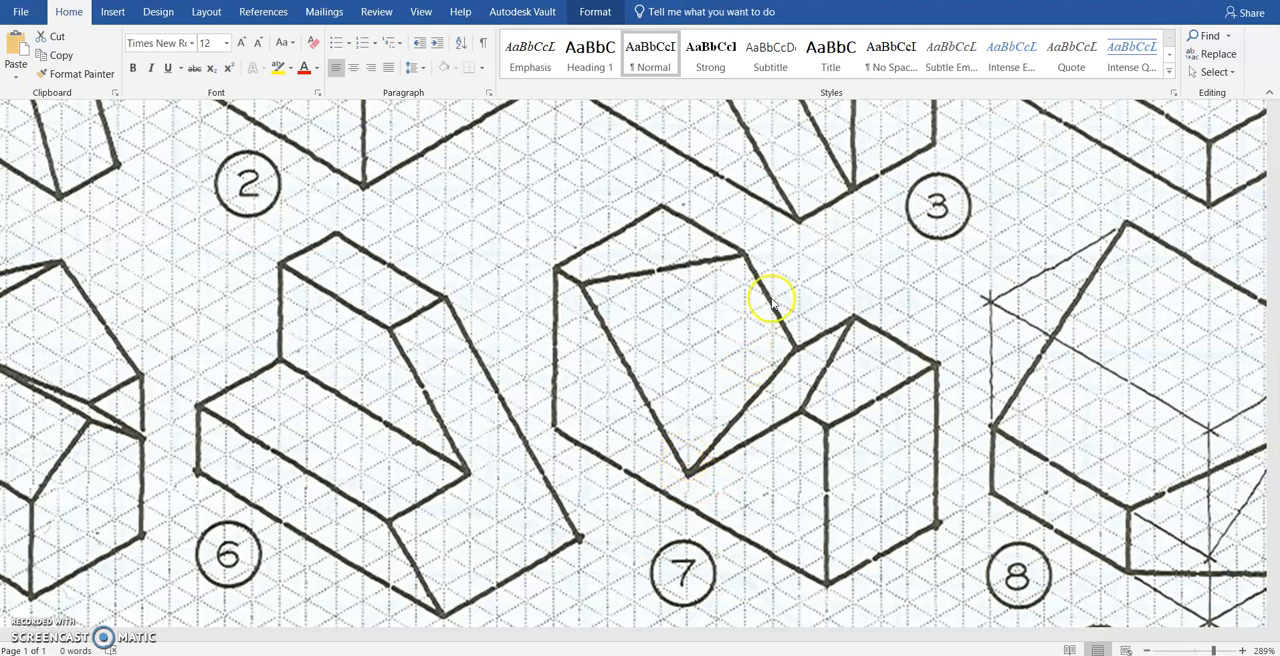
mouse_move(788, 344)
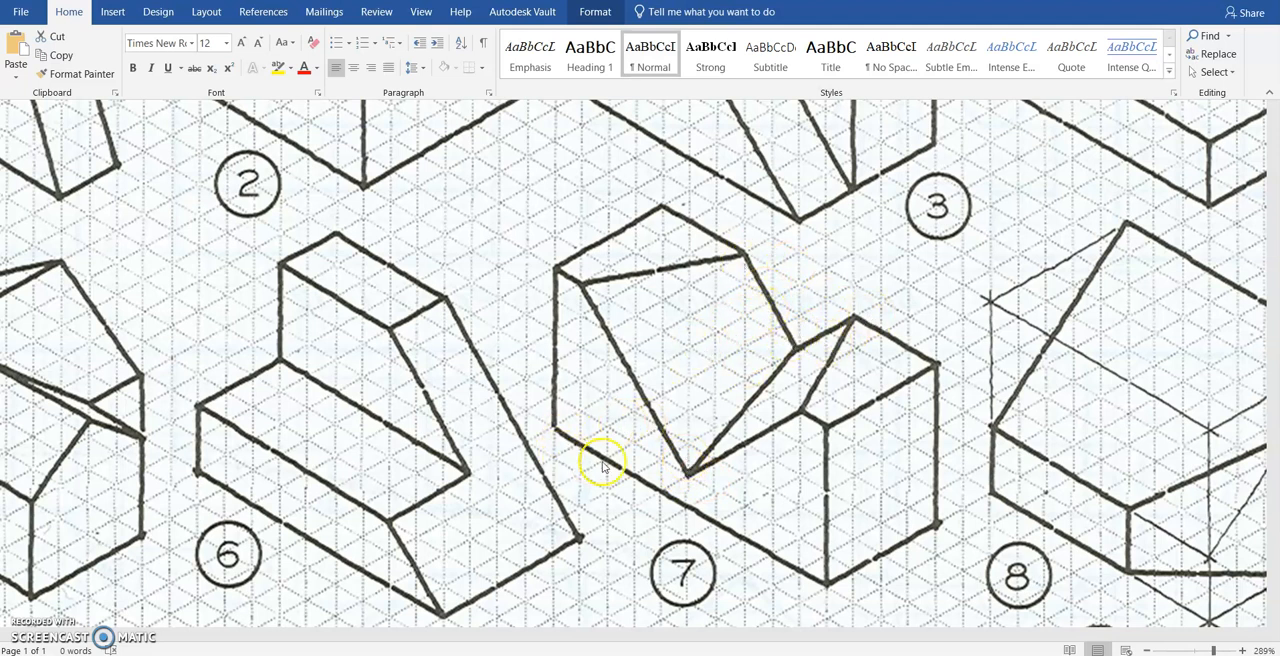
mouse_move(588, 448)
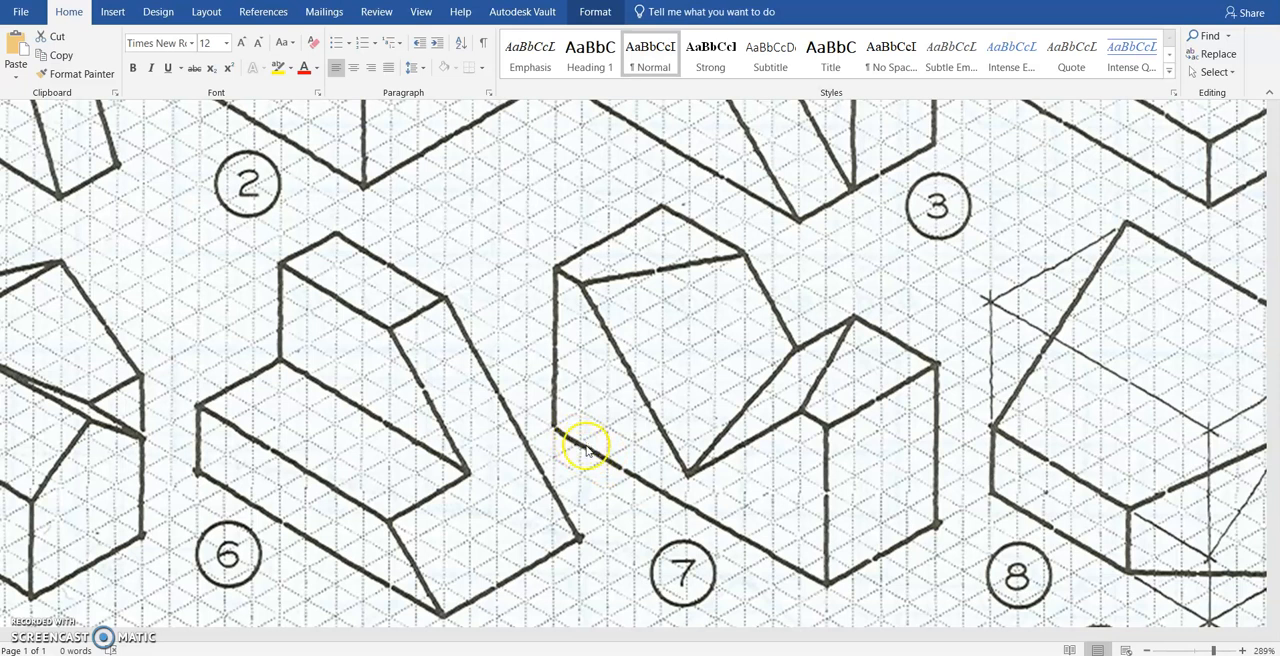
mouse_move(696, 536)
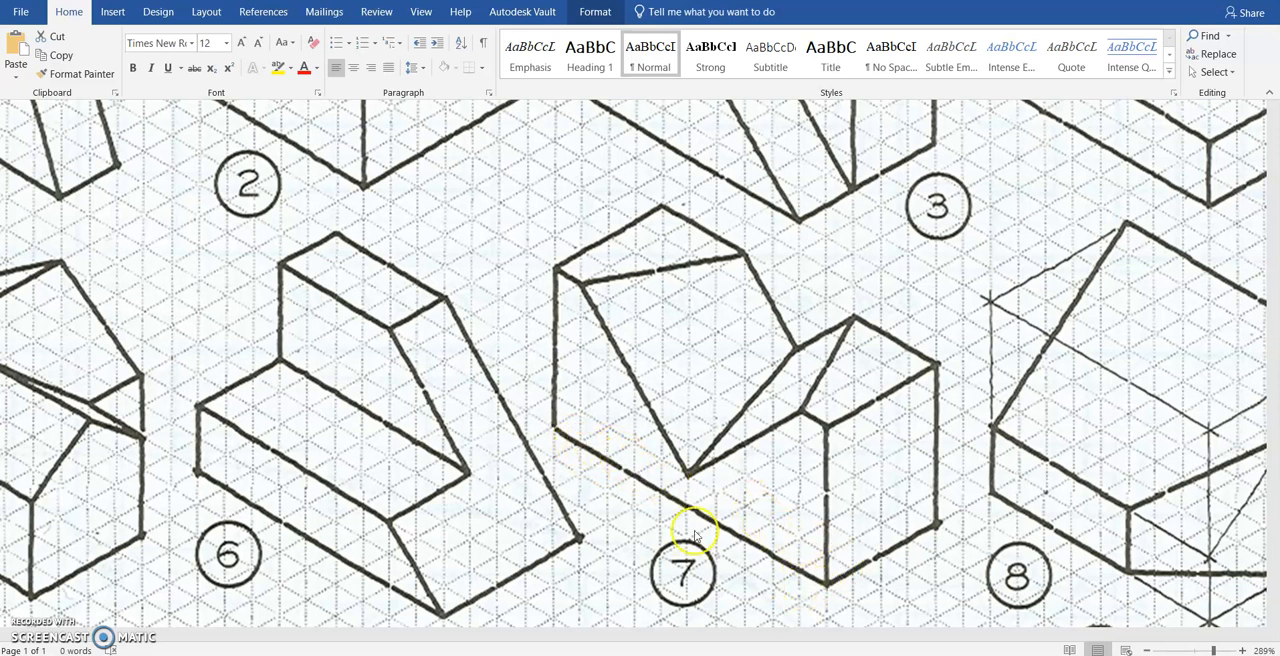
mouse_move(580, 350)
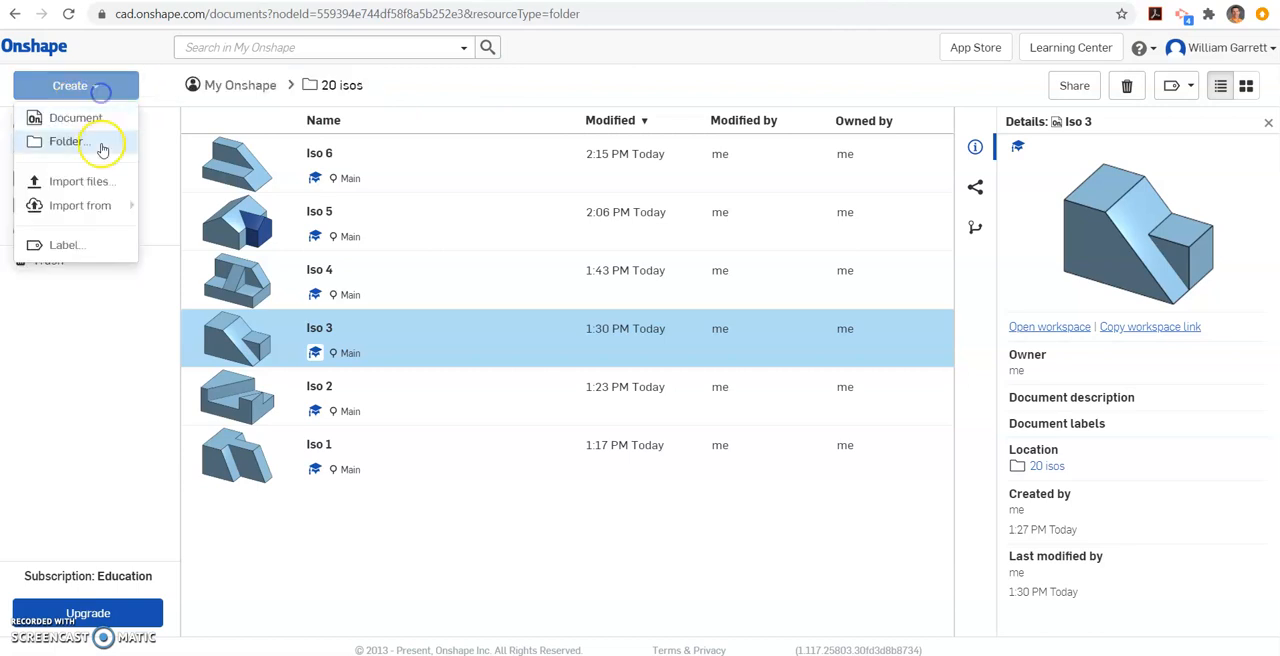
- Create a new document and name it Iso 7
left_click(76, 116)
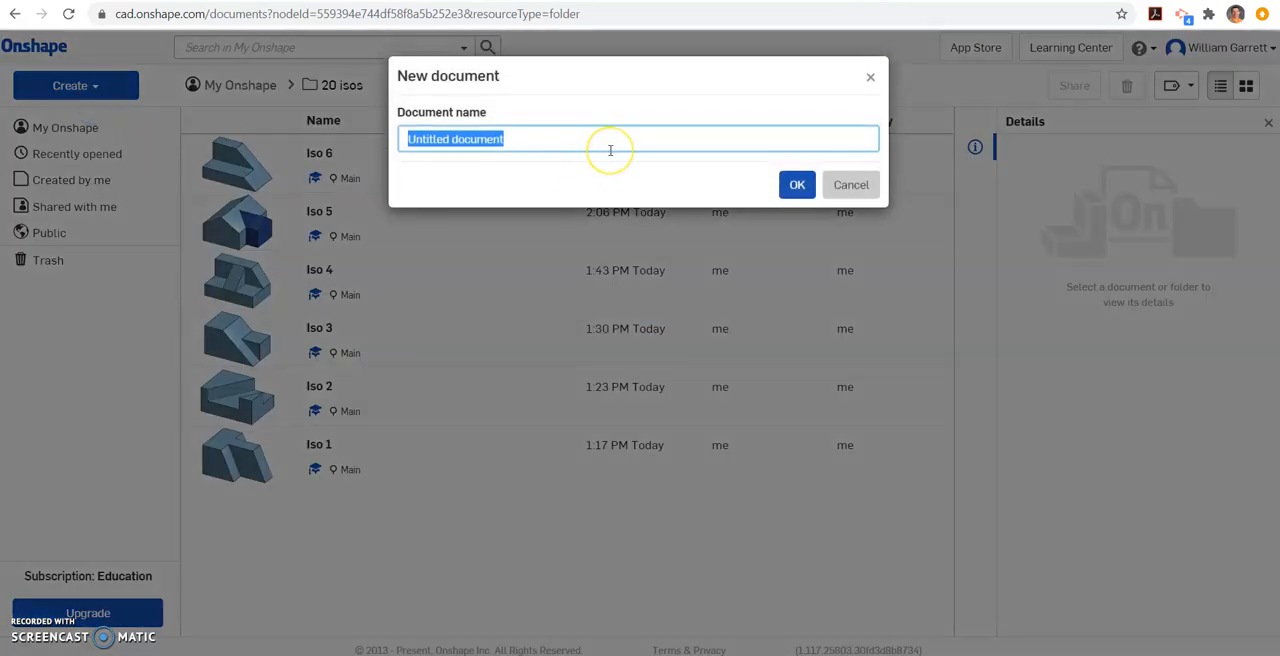
left_click(850, 184)
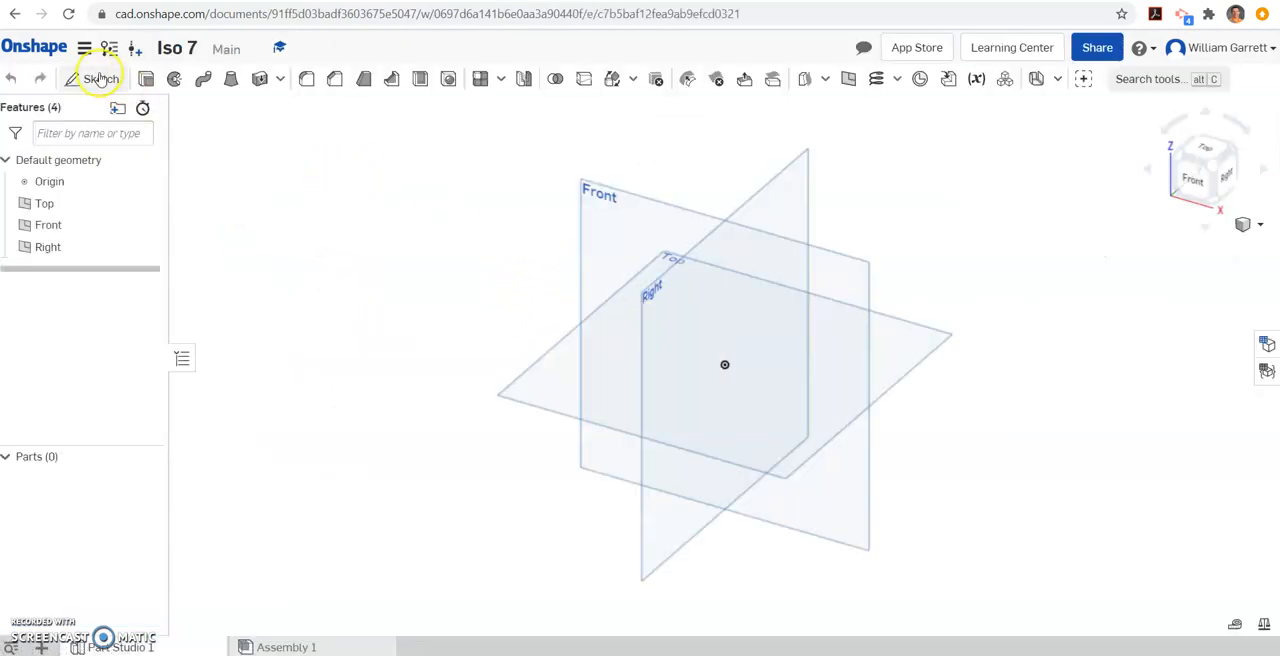
- Sketch a 10-by-5 rectangle on the Front plane, viewed straight on
left_click(100, 80)
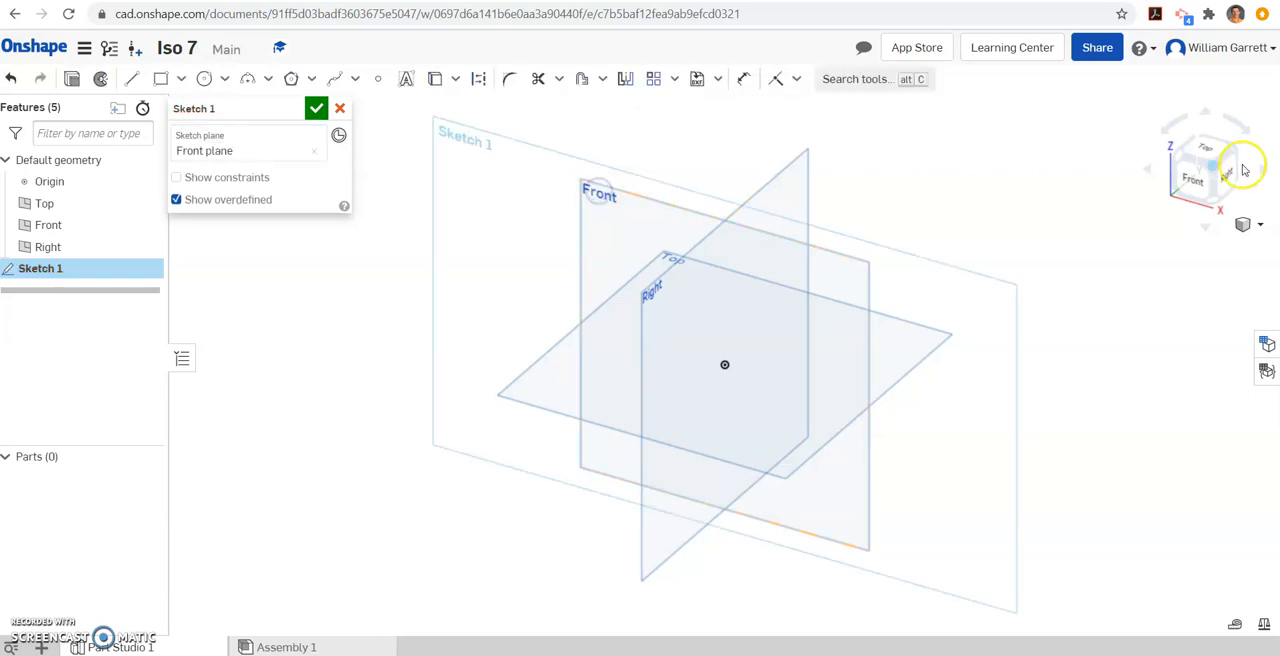
left_click(1204, 168)
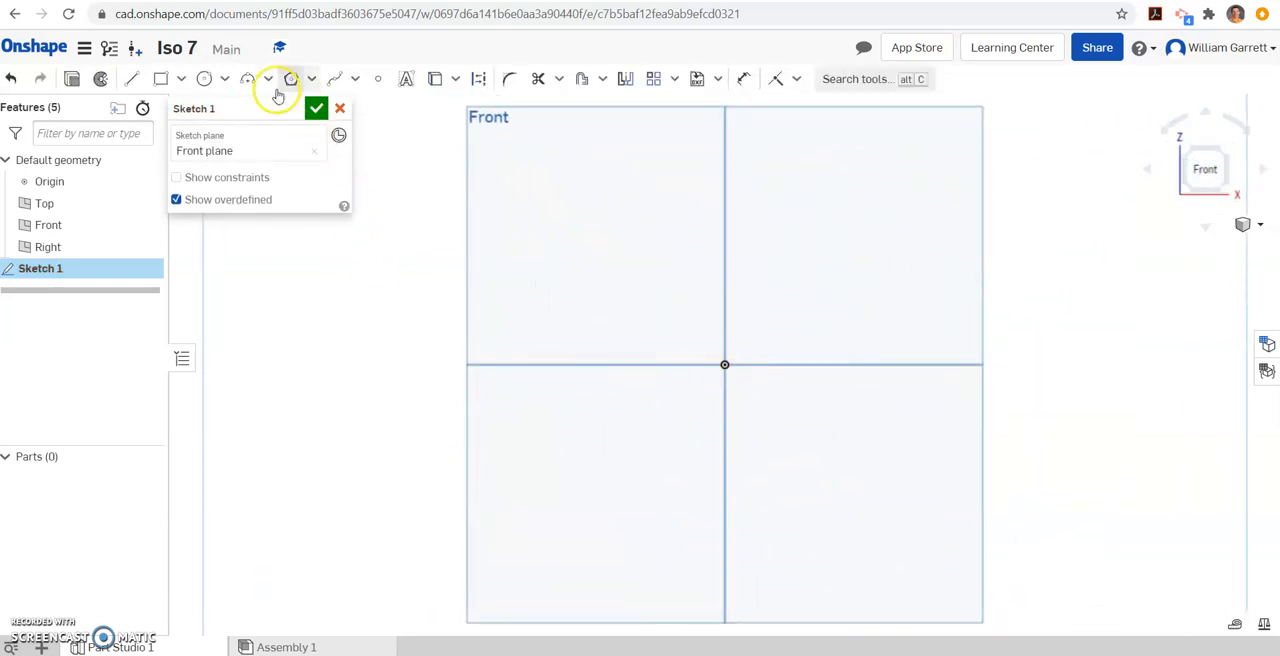
left_click(160, 78)
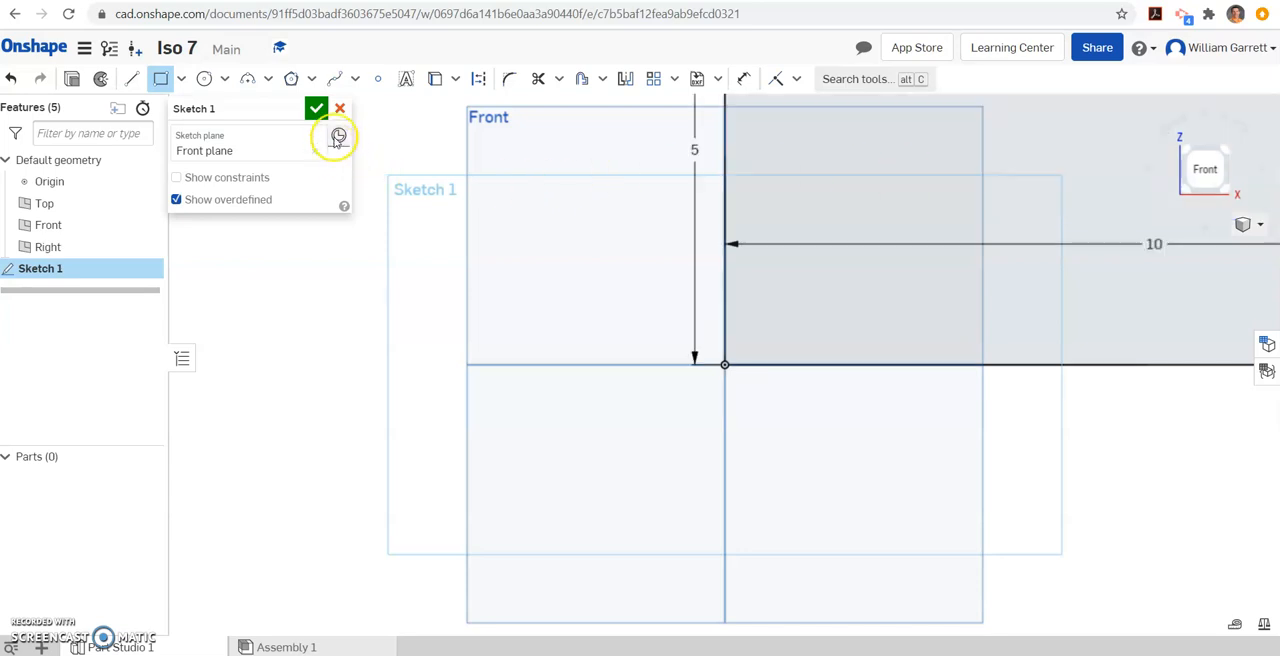
left_click(316, 108)
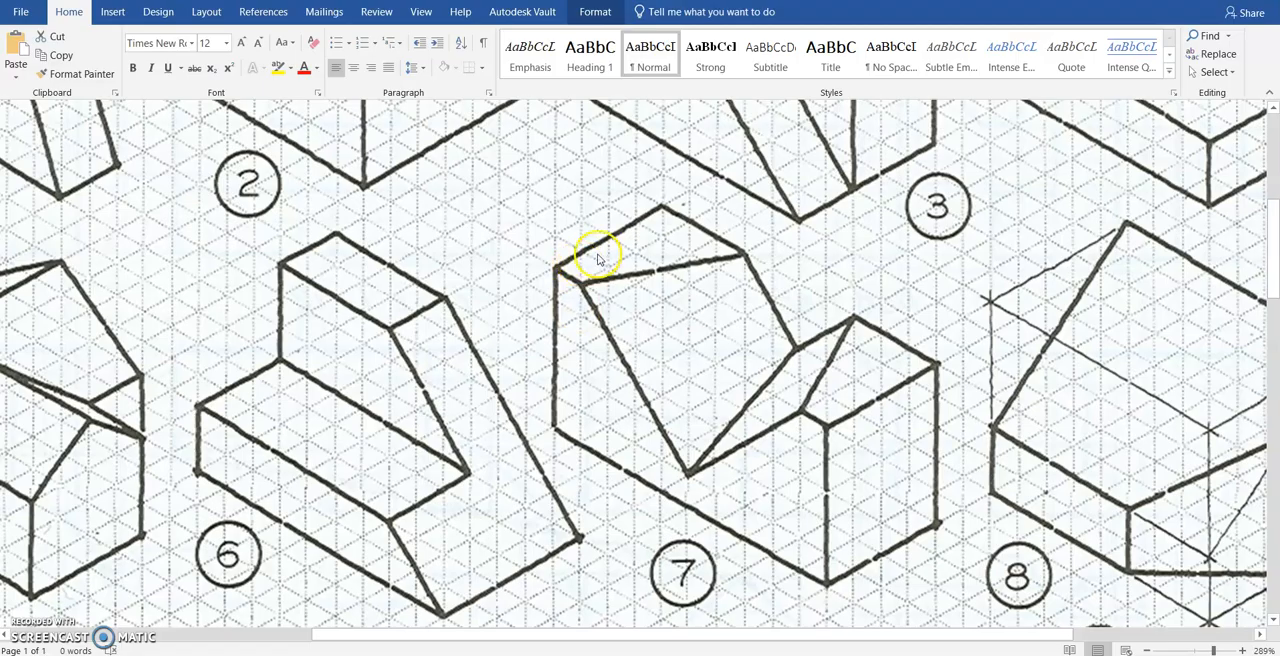
mouse_move(596, 256)
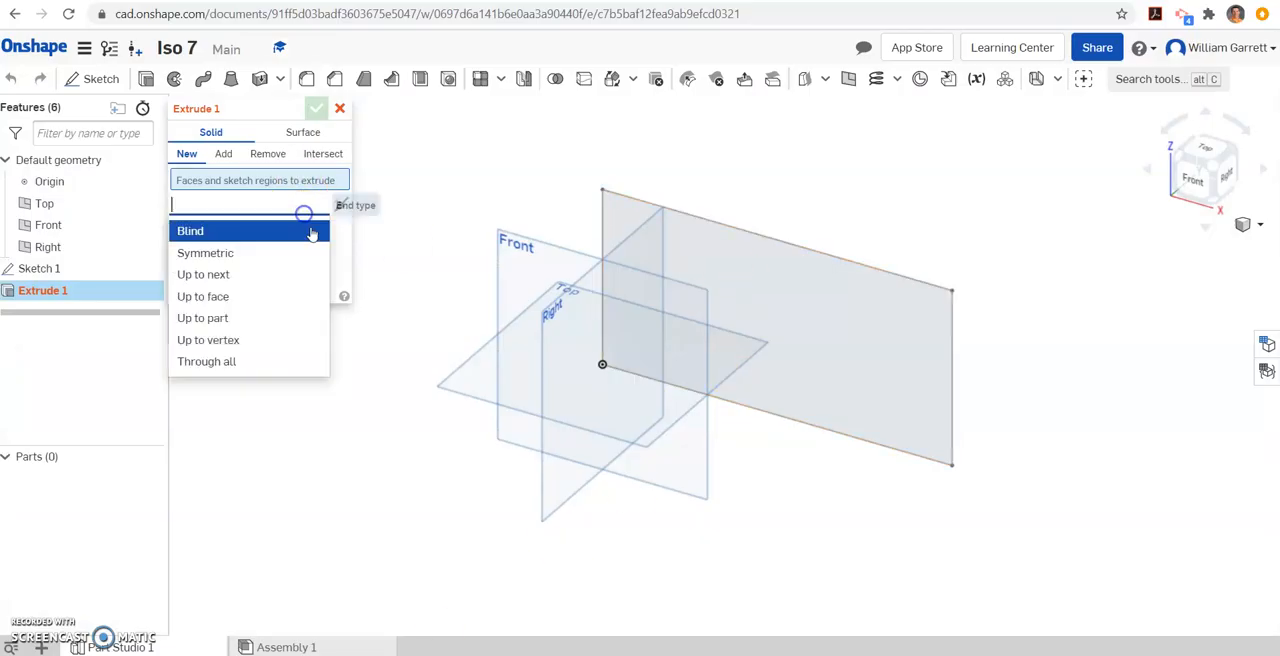
- Blind-extrude the rectangle 4 in deep into a solid block
left_click(190, 230)
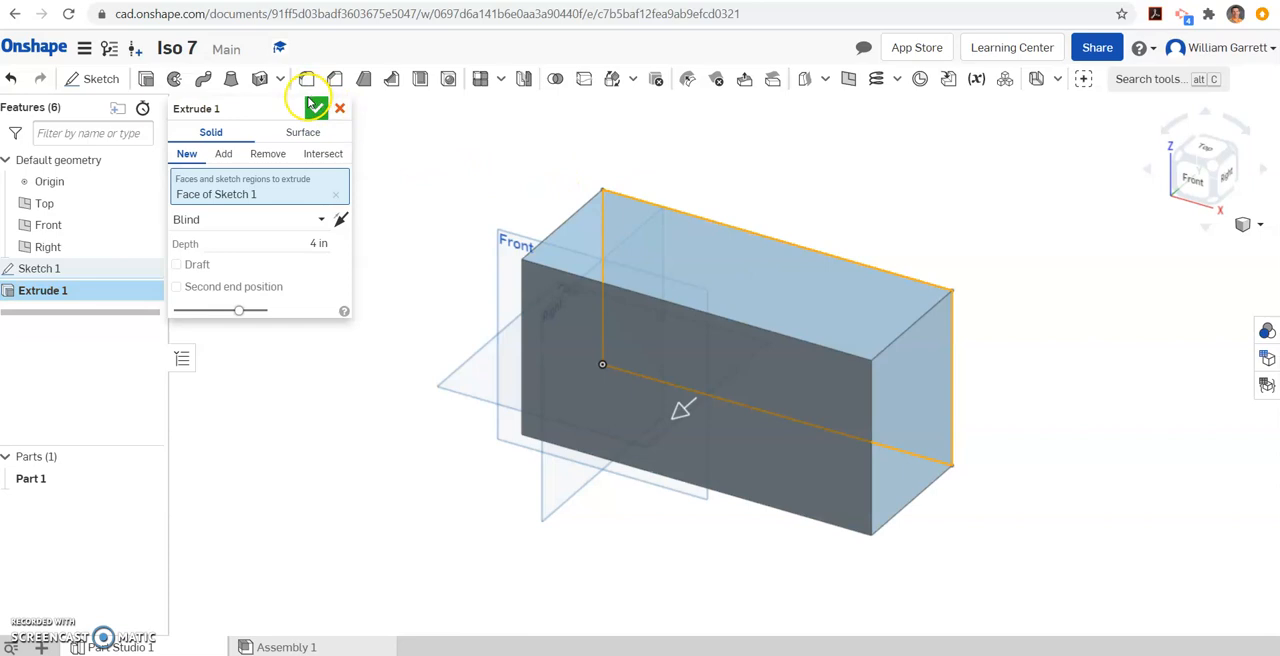
left_click(314, 108)
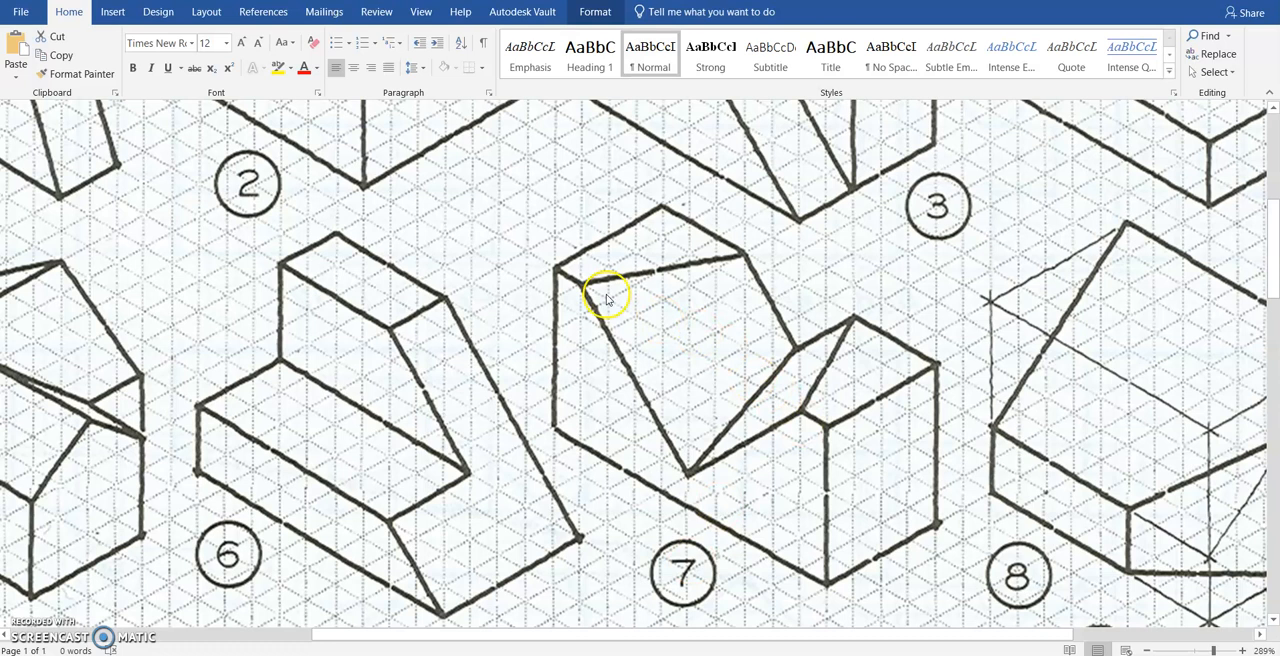
mouse_move(790, 404)
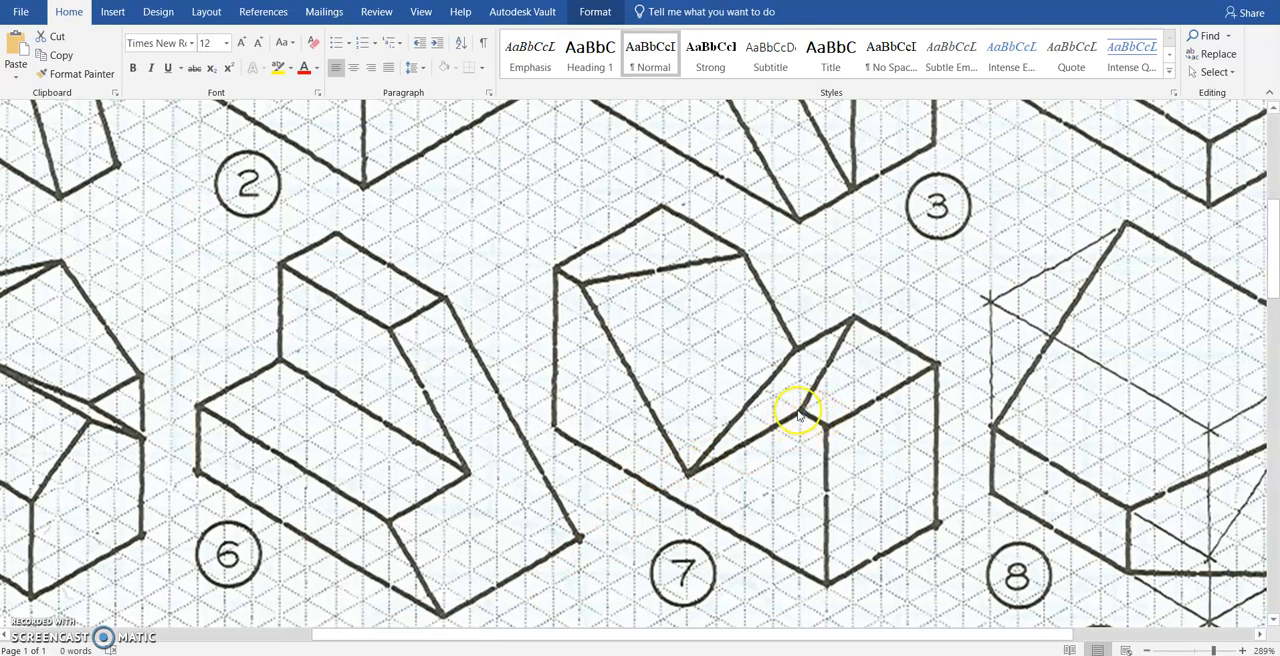
mouse_move(830, 436)
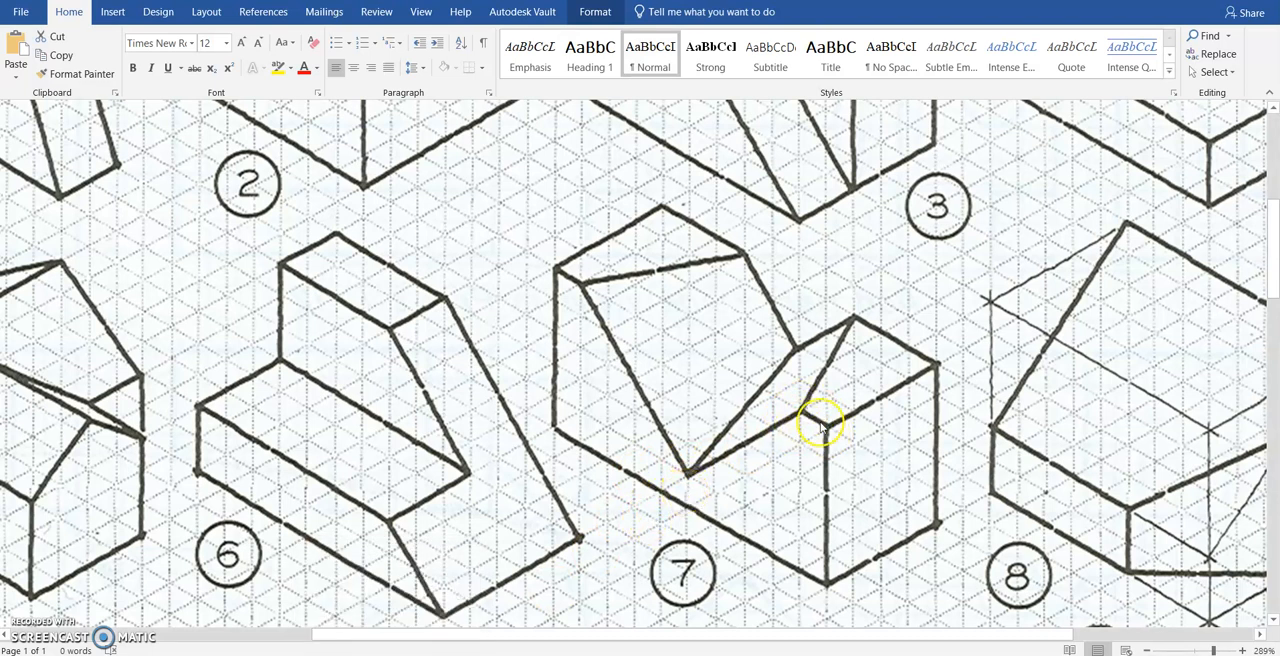
mouse_move(690, 490)
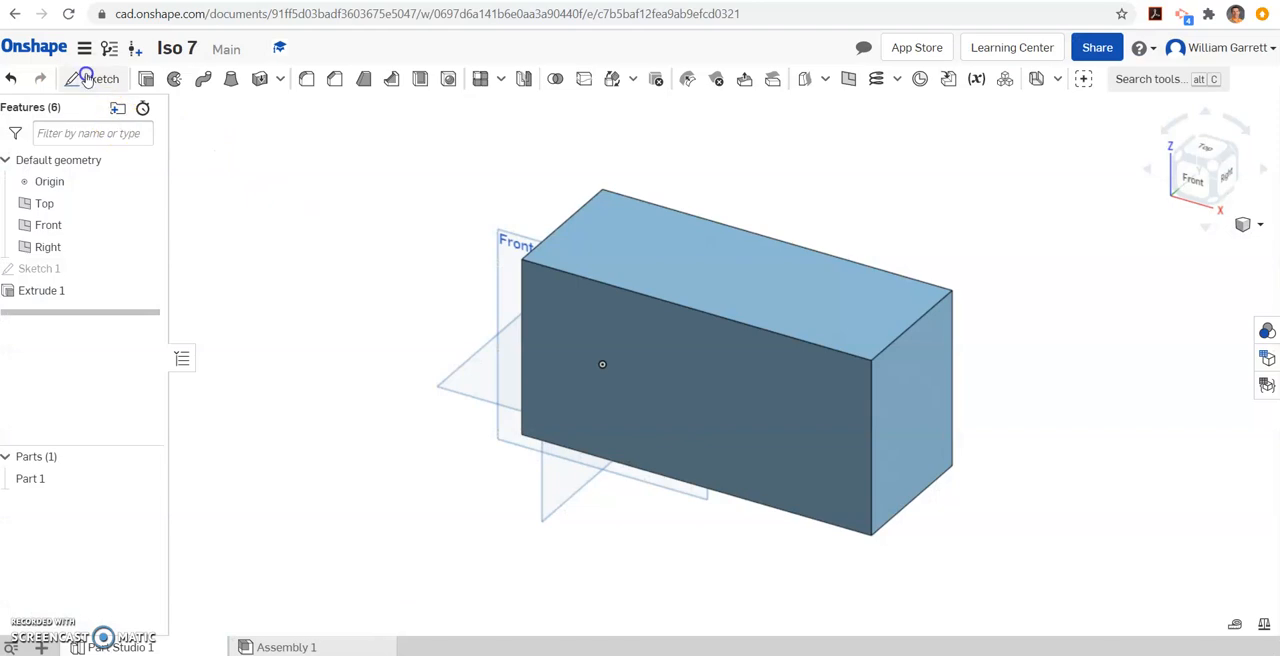
- Draw a V of two lines dipping from the top edge of the box's front face
left_click(92, 80)
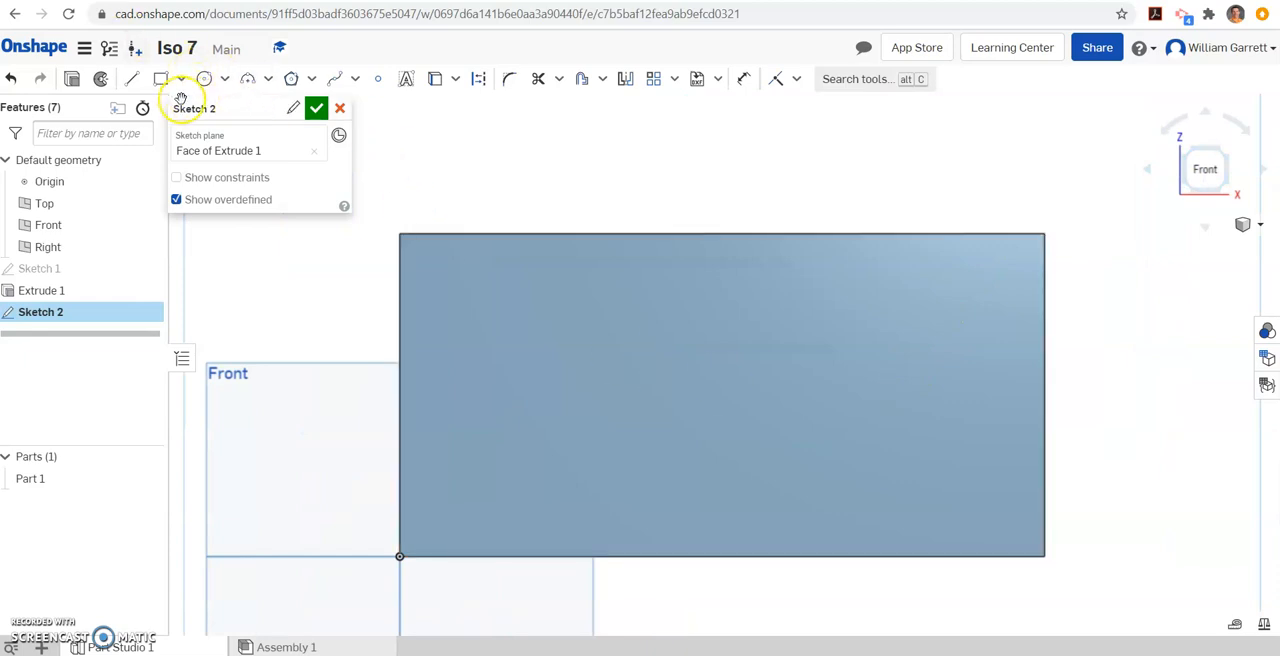
left_click(132, 78)
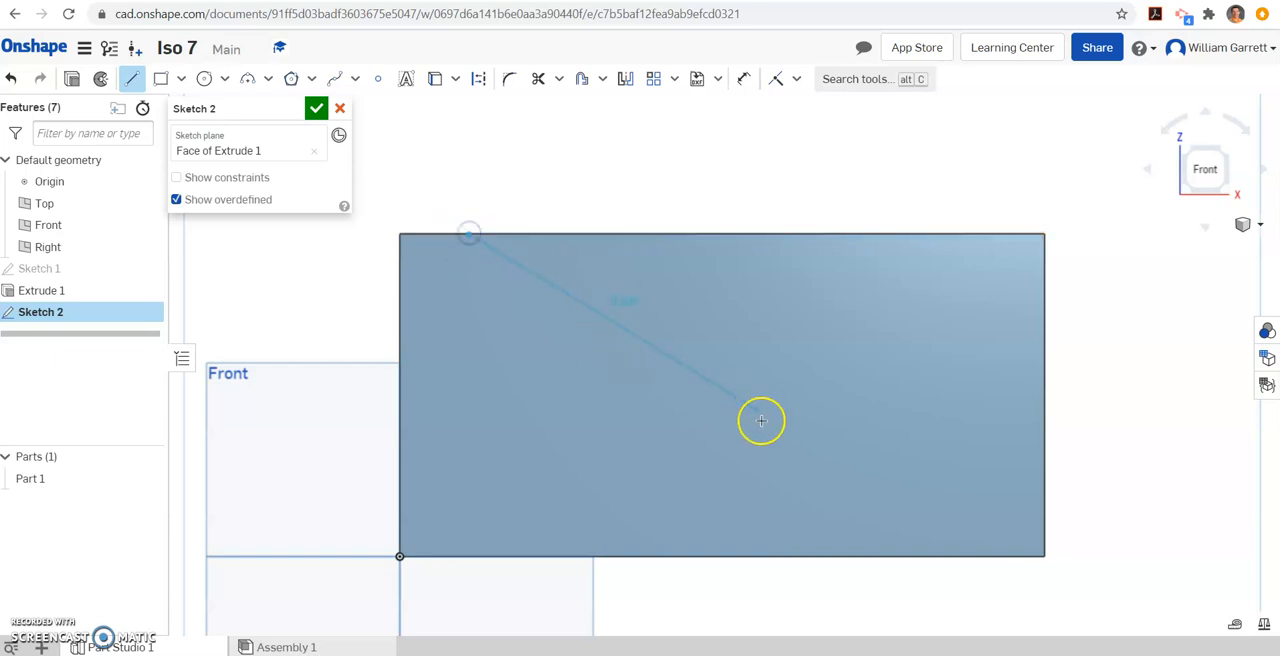
mouse_move(696, 500)
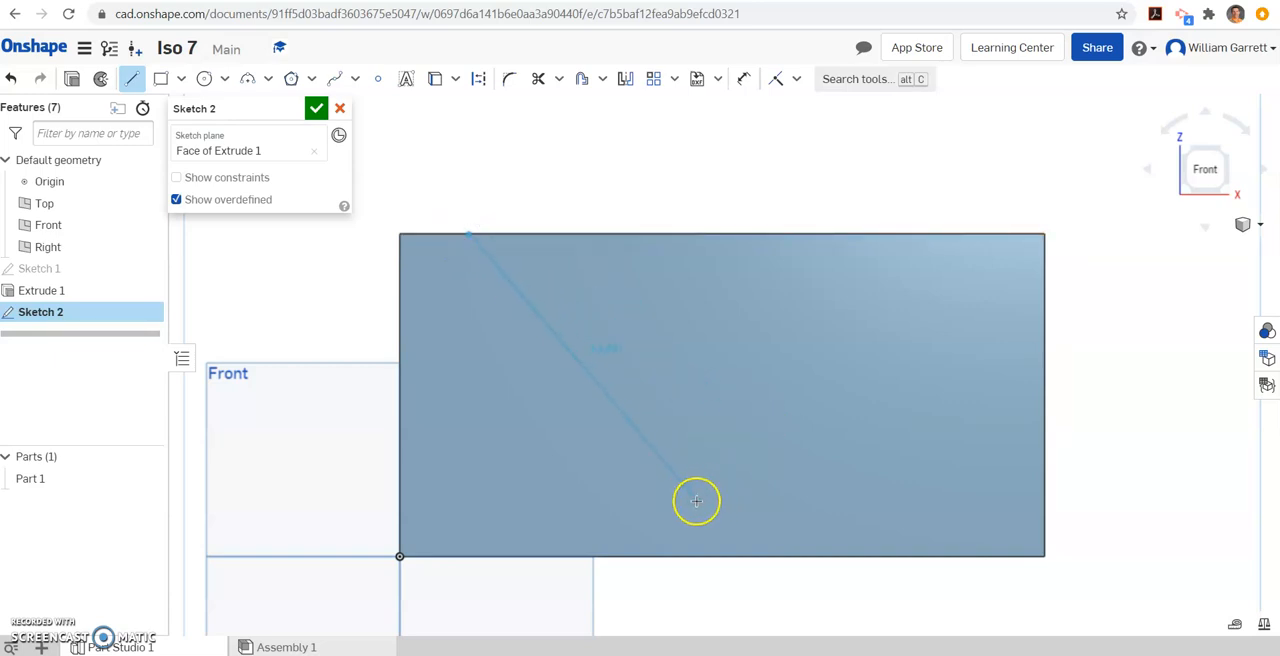
left_click(704, 504)
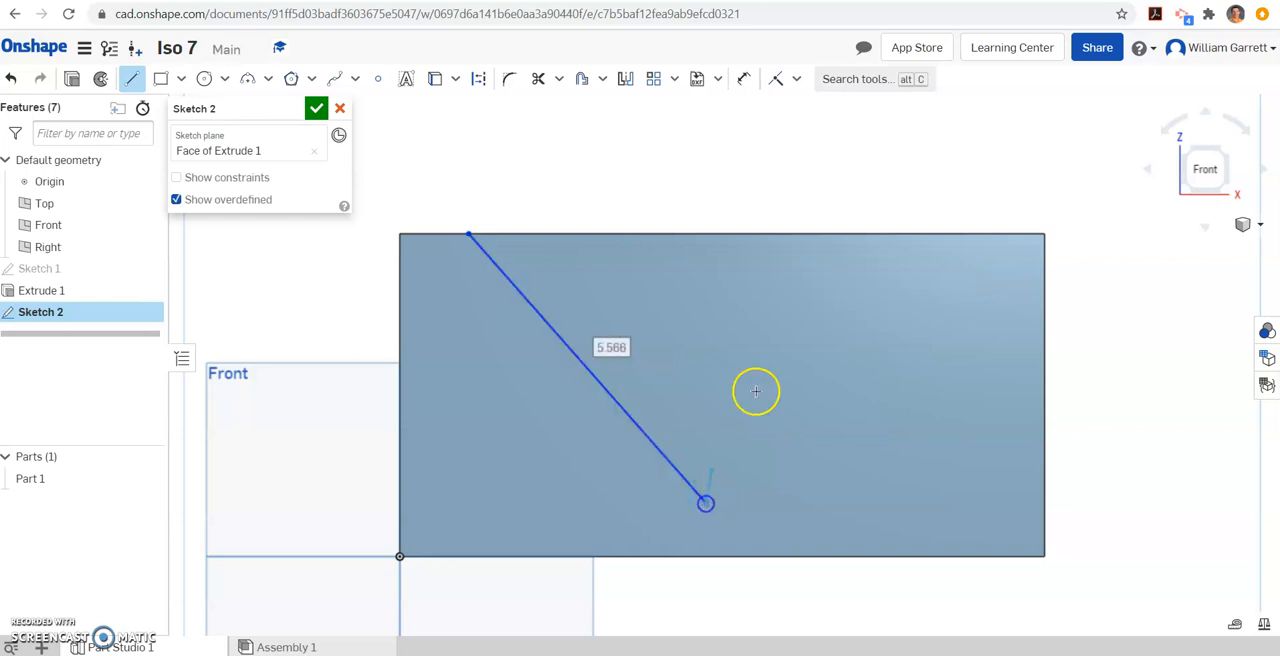
left_click(952, 236)
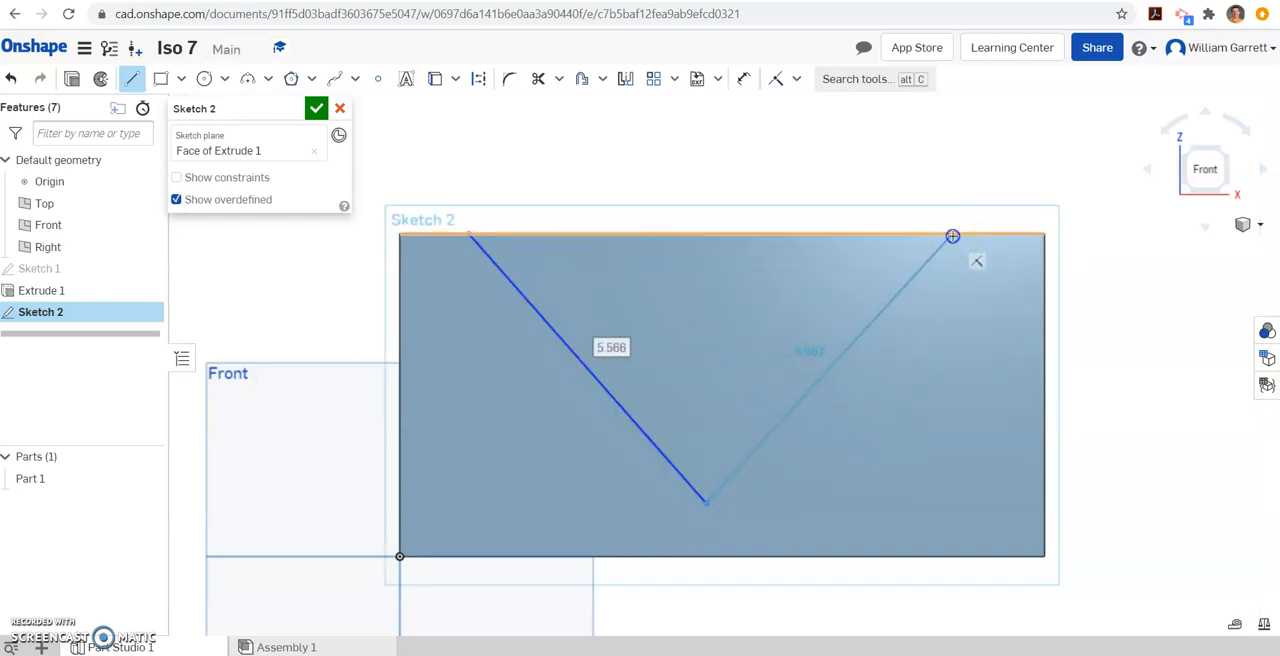
left_click_drag(952, 236, 470, 236)
type("8")
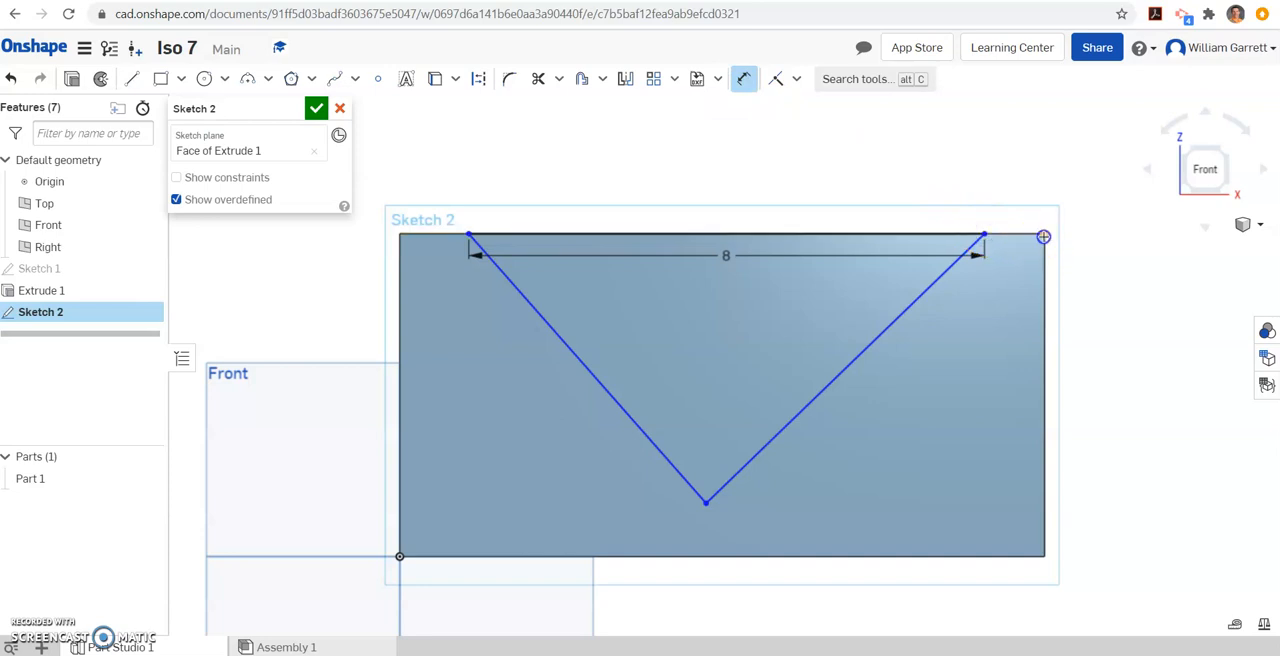
- Dimension the V 8 wide with tip 1 above the bottom, make its sides equal, and accept the sketch
left_click(1044, 236)
type("1")
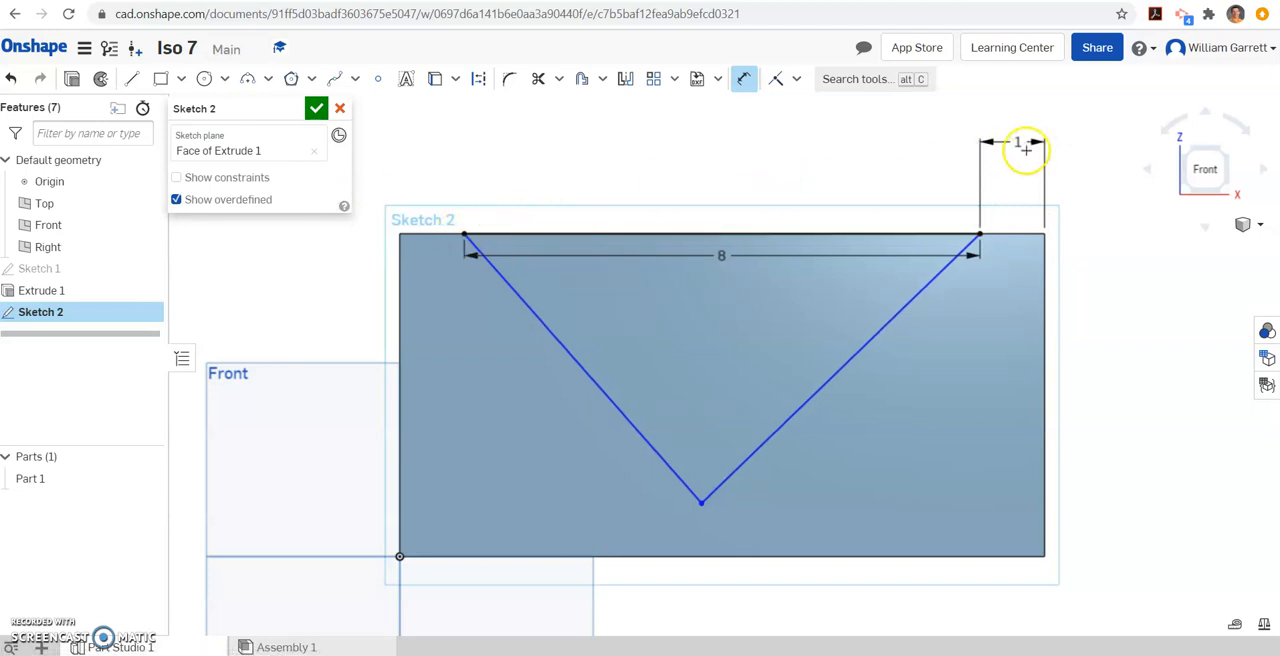
mouse_move(392, 232)
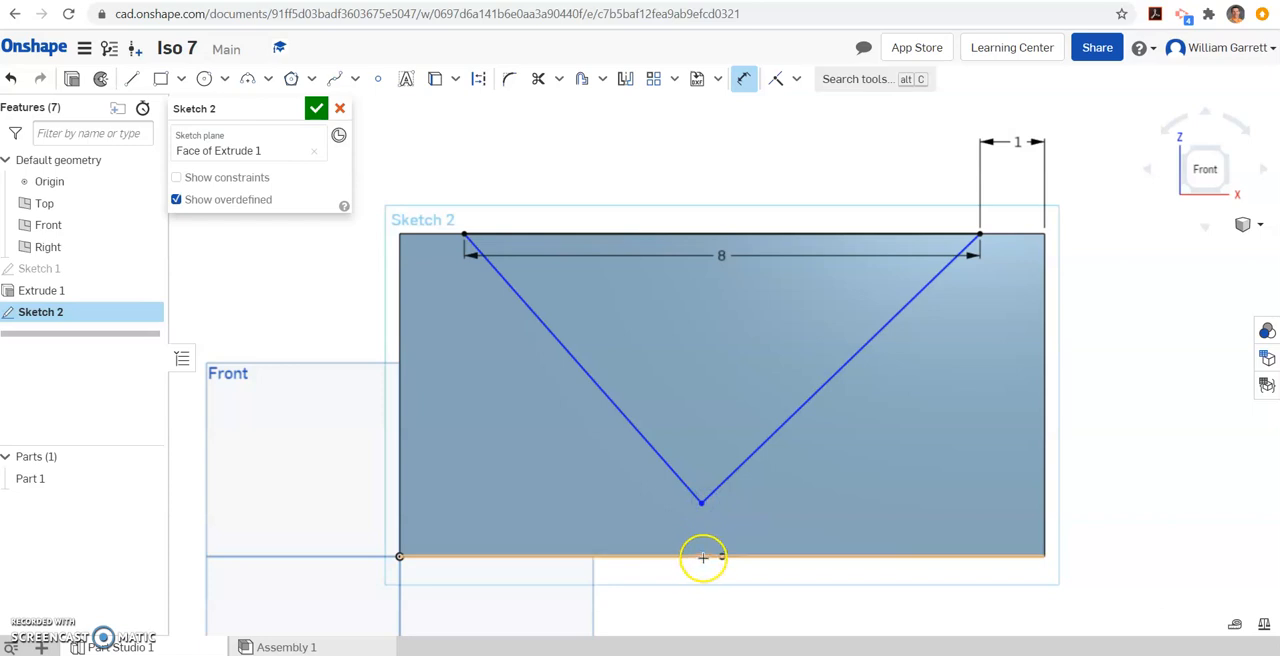
left_click(702, 556)
type("1")
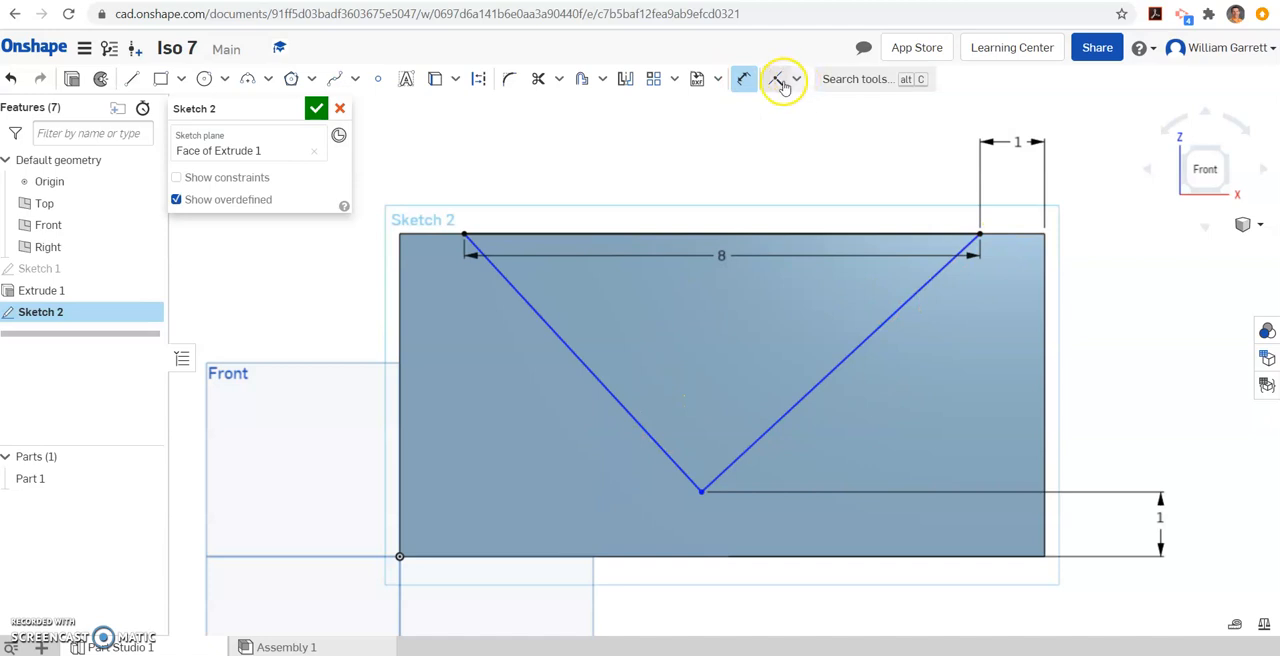
left_click(796, 80)
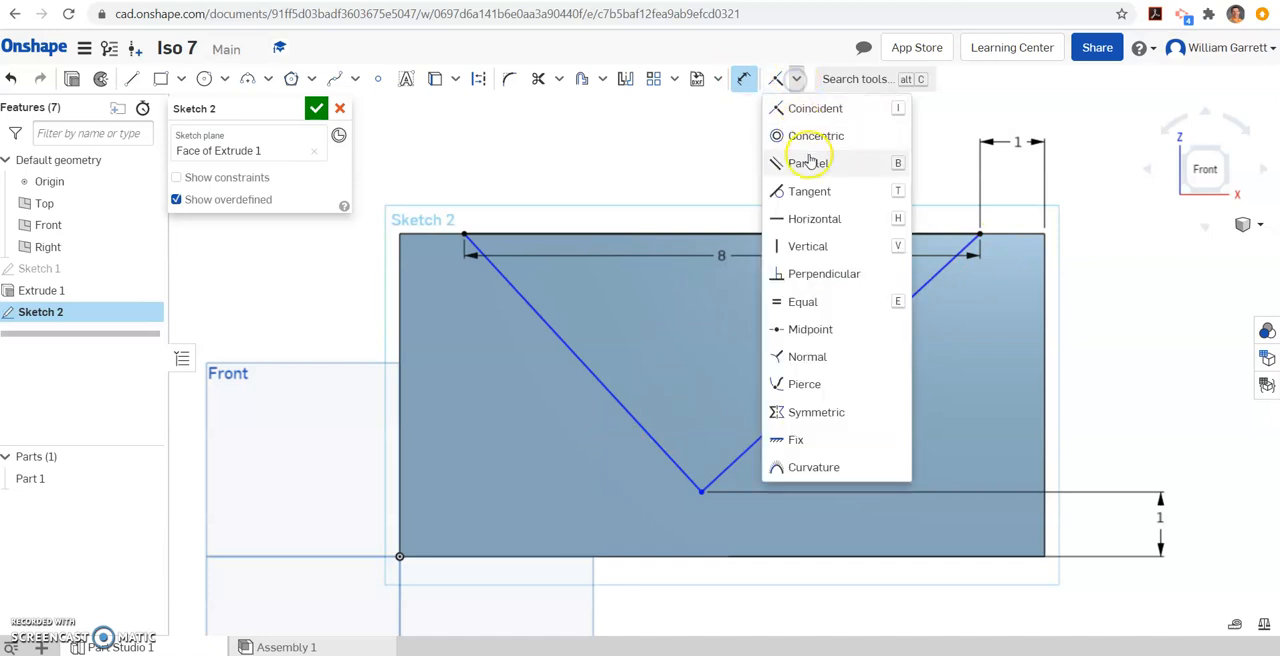
left_click(804, 300)
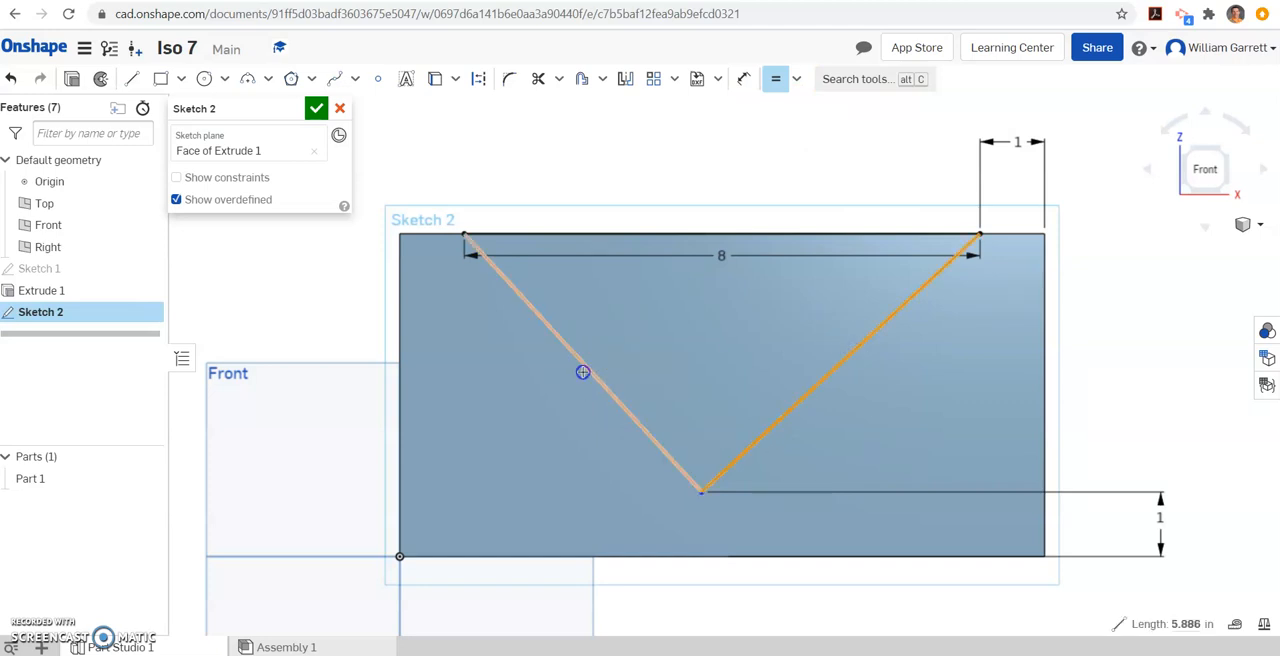
mouse_move(810, 384)
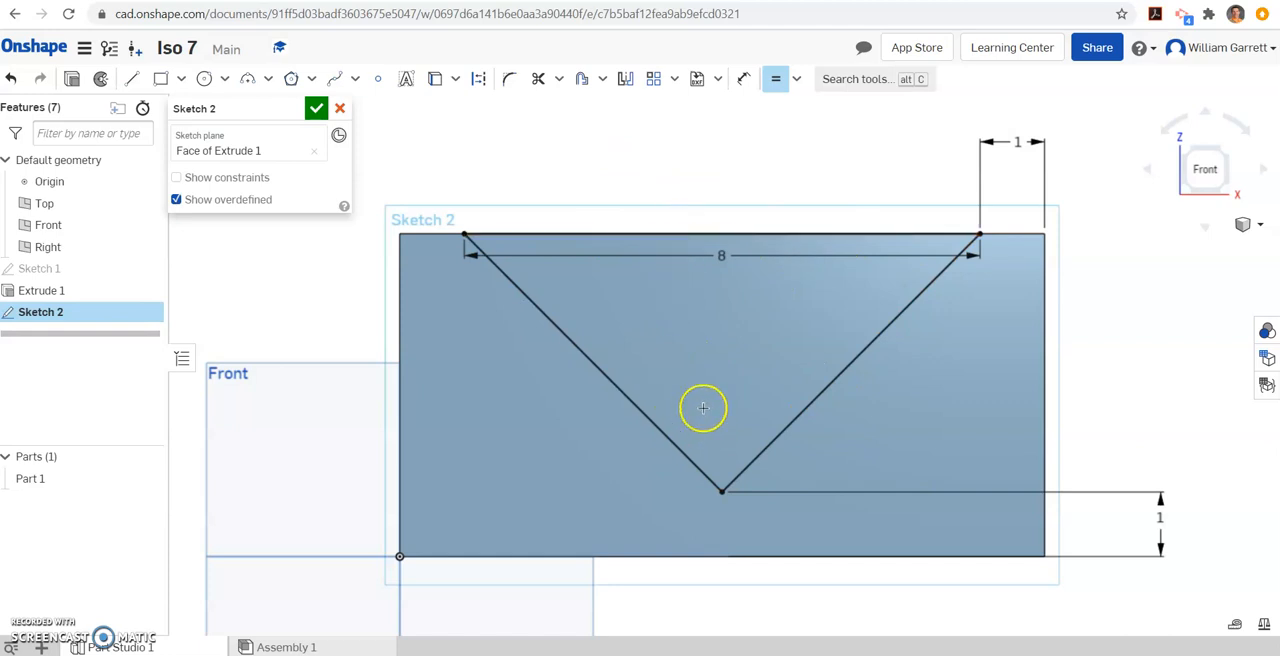
mouse_move(596, 264)
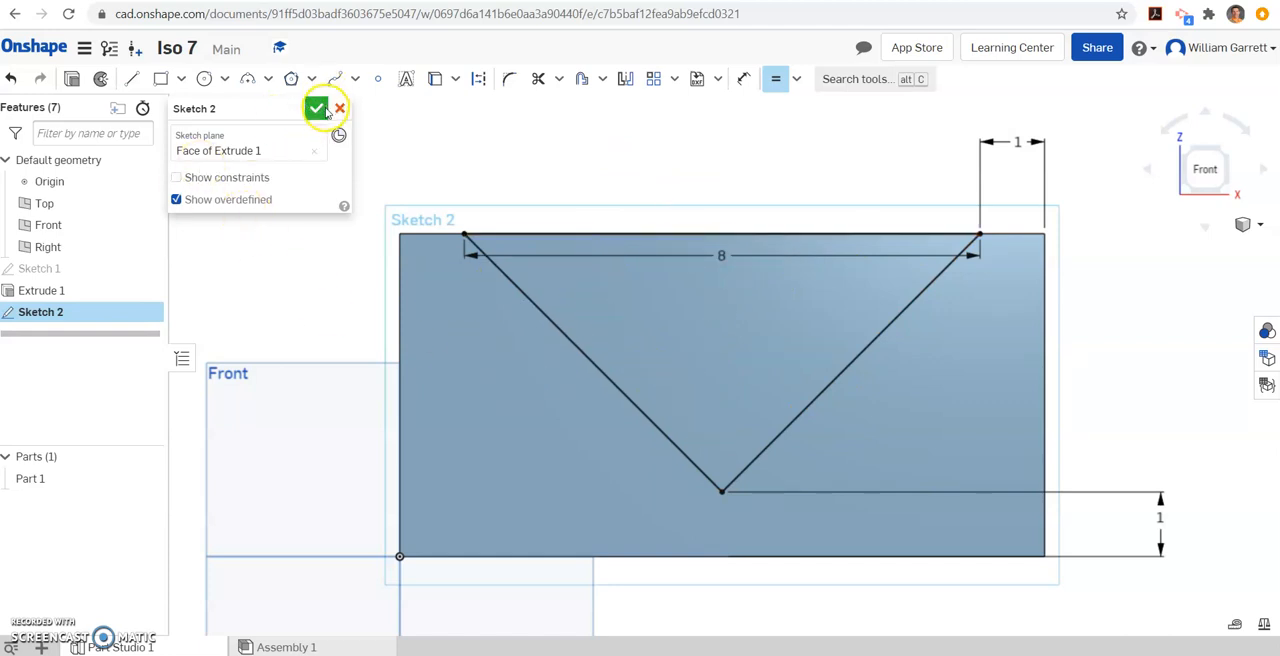
left_click(316, 108)
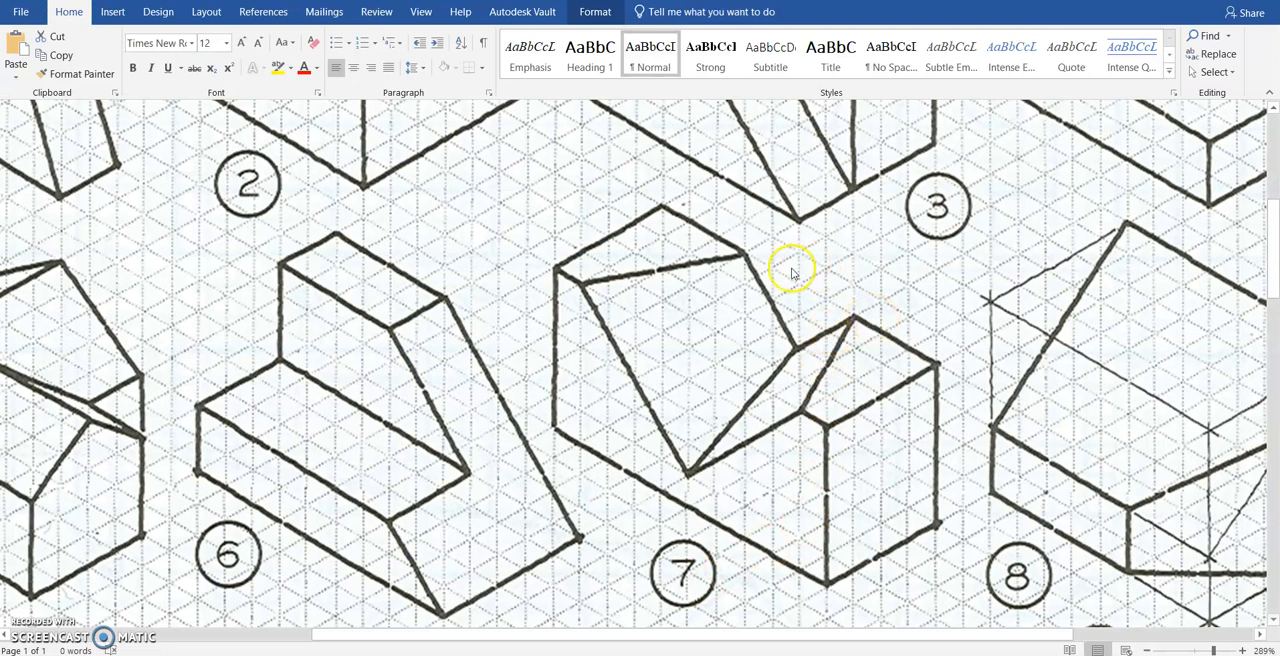
mouse_move(680, 222)
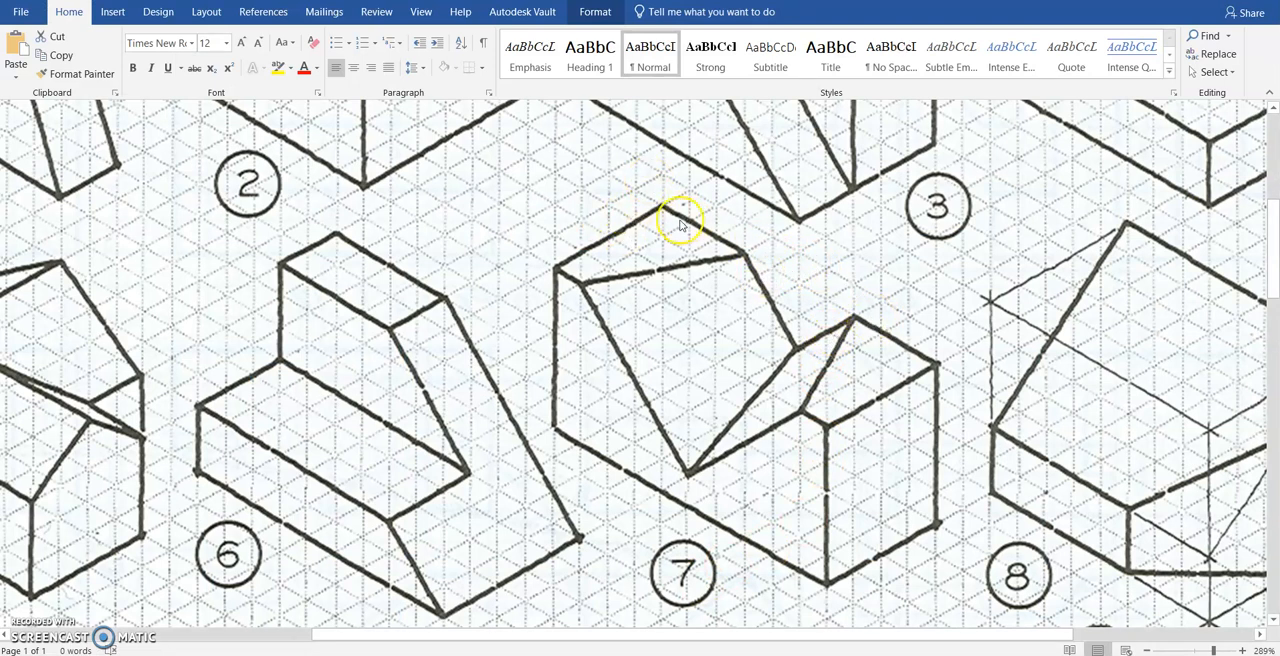
mouse_move(892, 348)
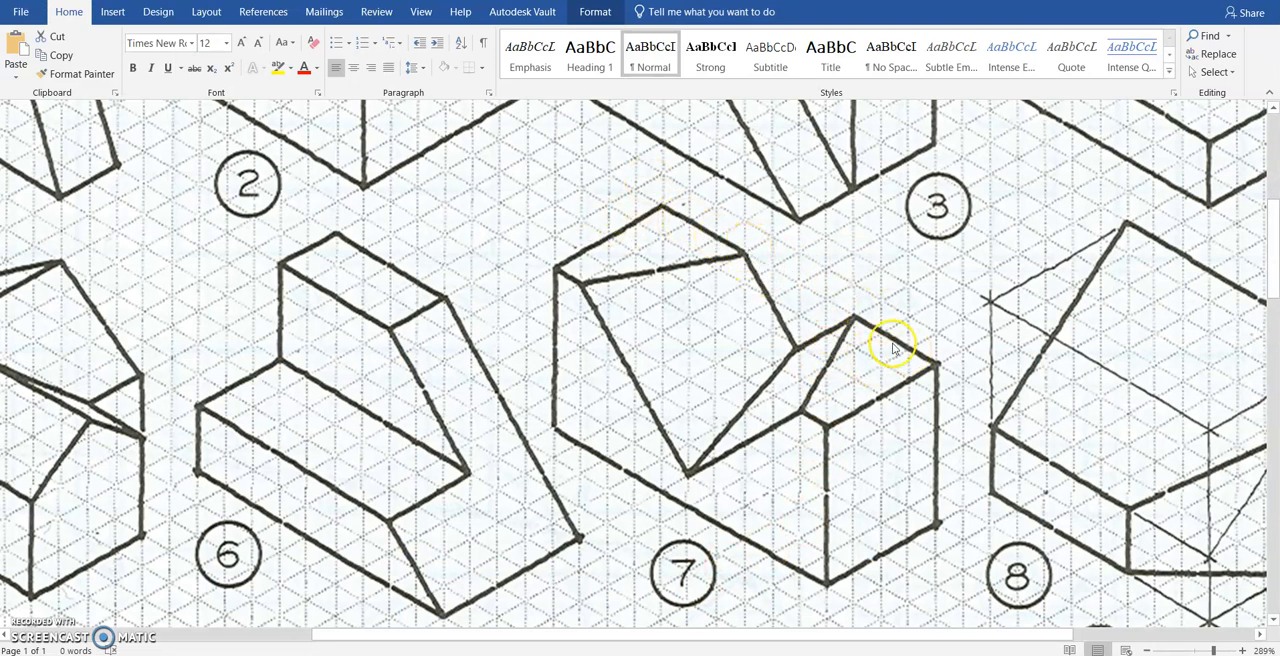
mouse_move(800, 302)
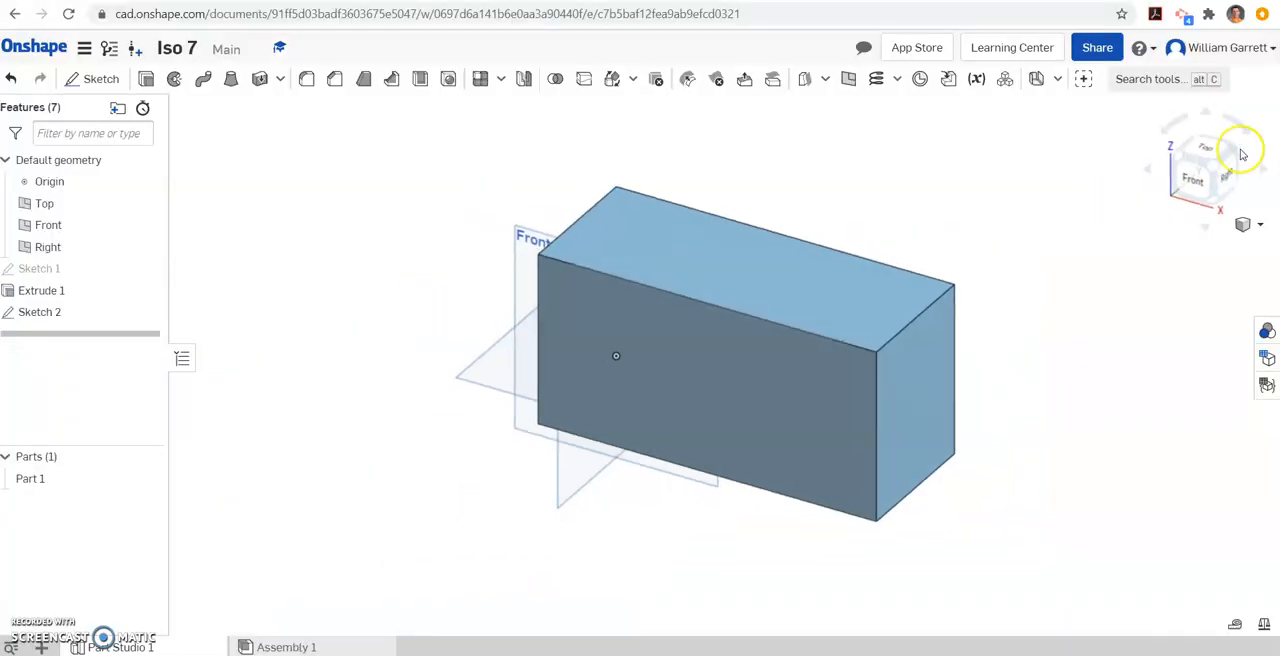
- View the box from the back and start Sketch 3 on its back face
left_click(1204, 156)
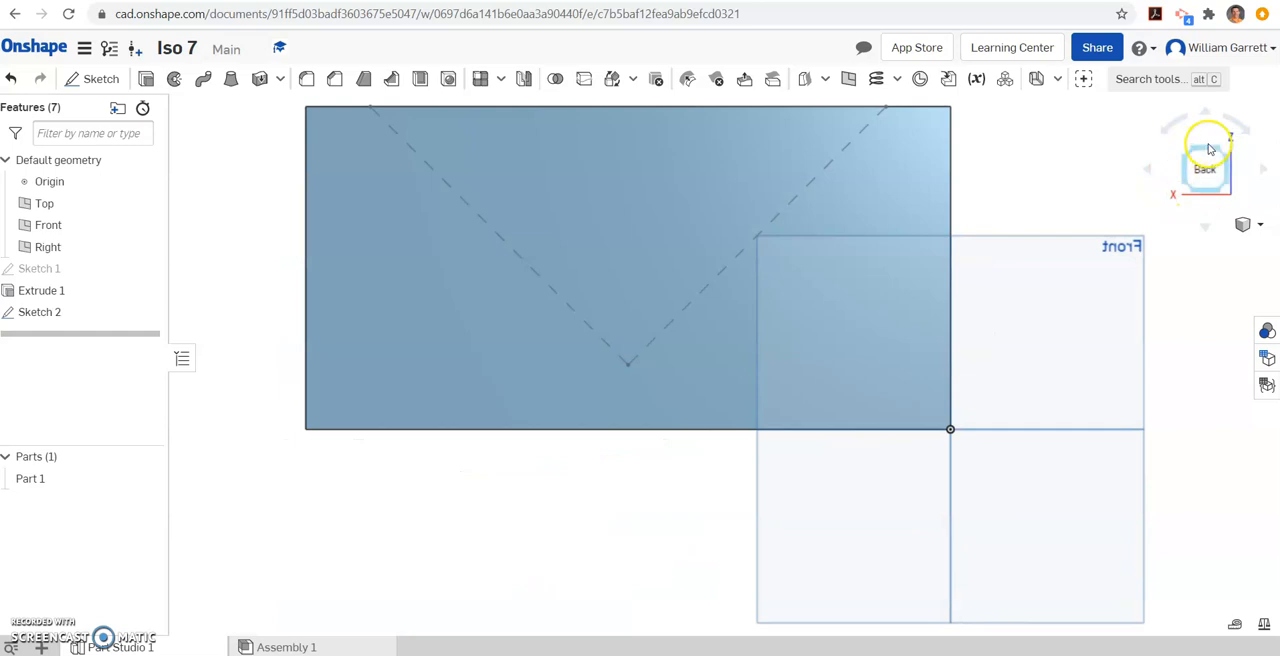
left_click(100, 80)
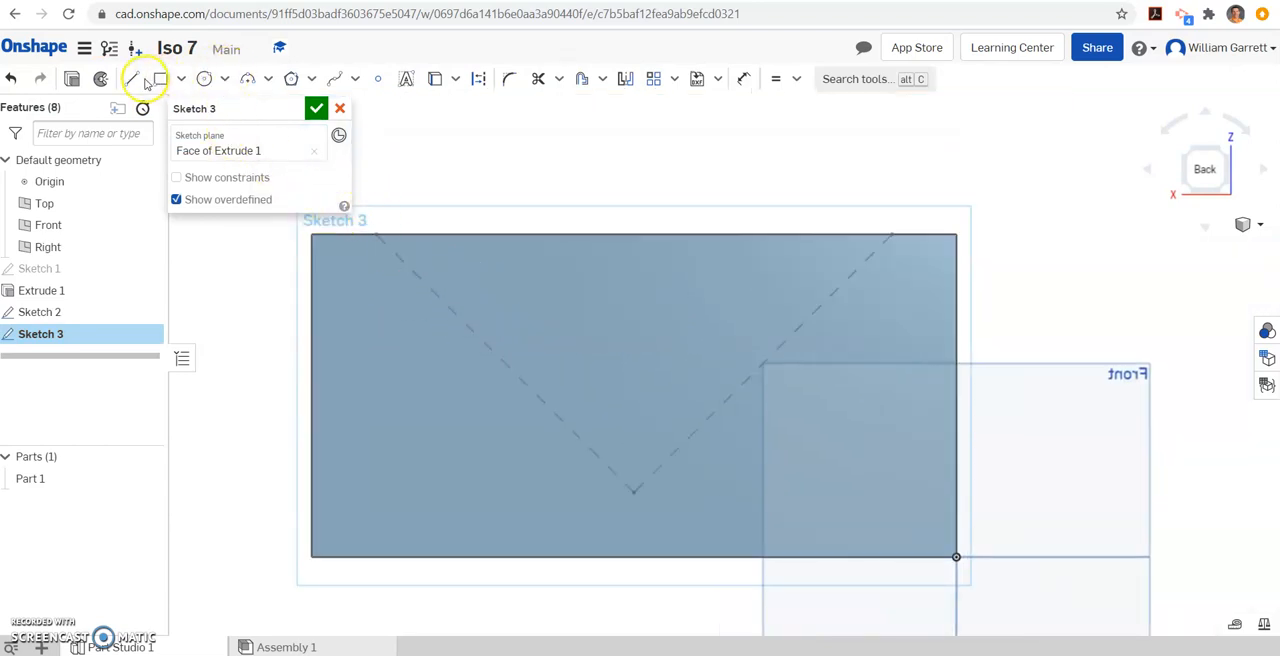
- Draw the back-face V of two lines from the top edge
left_click(132, 78)
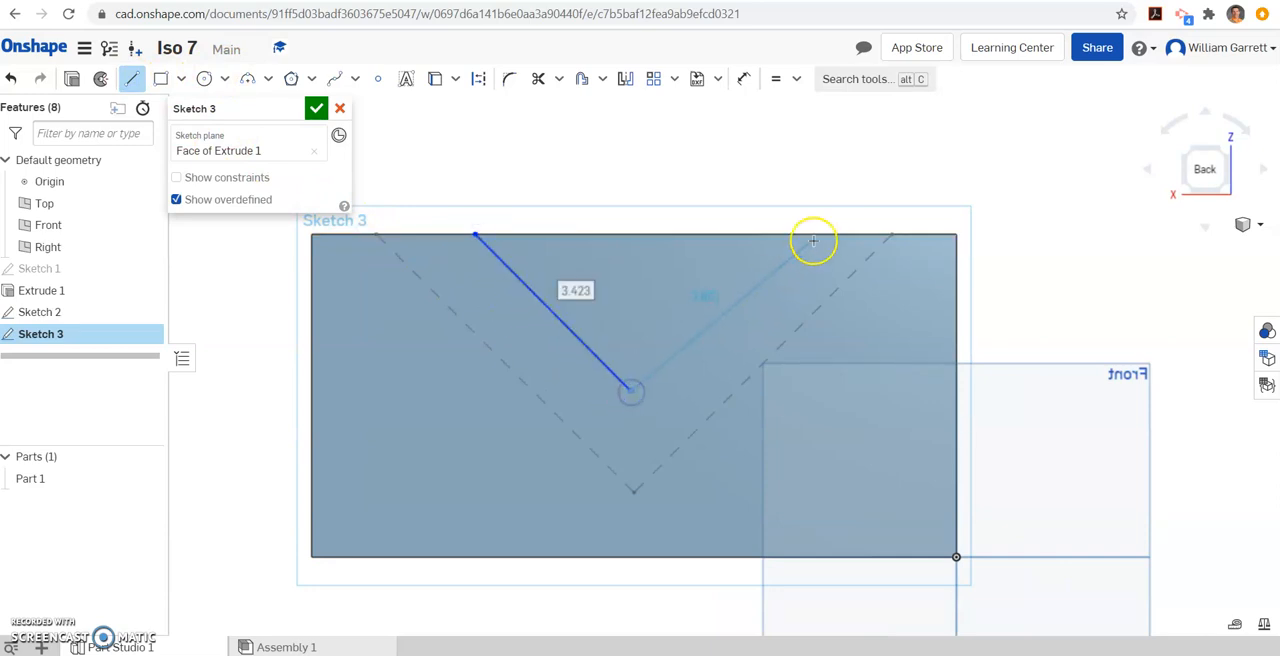
left_click(812, 238)
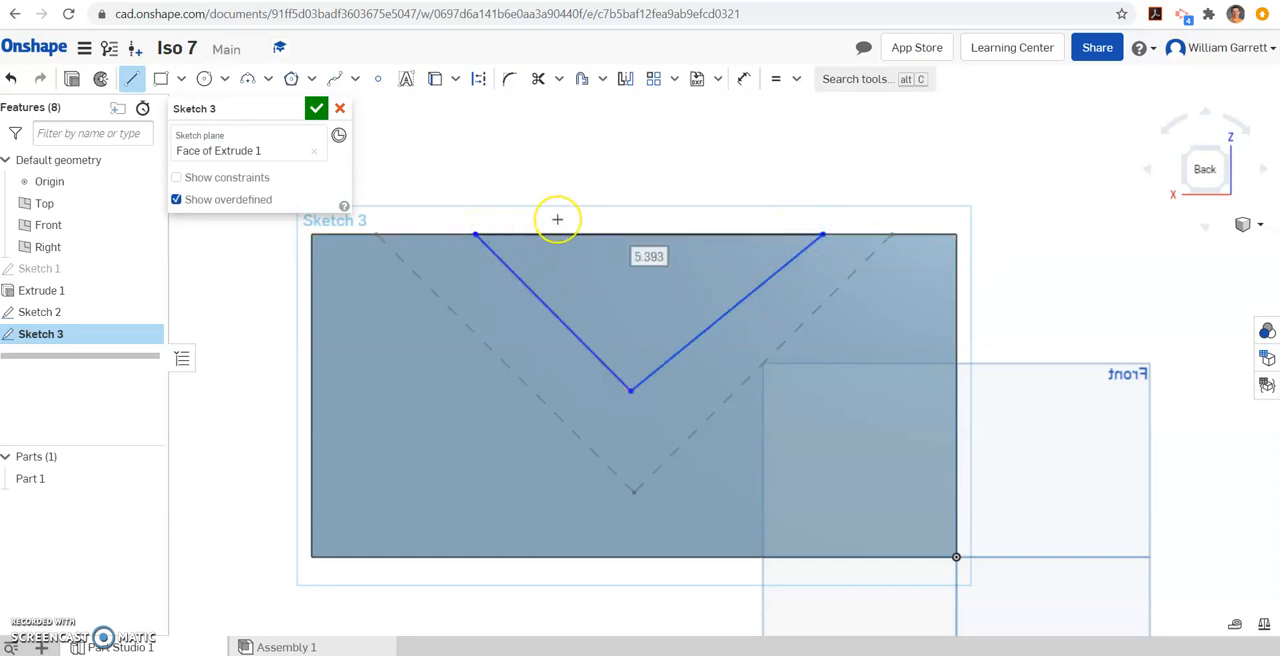
mouse_move(556, 220)
type("4")
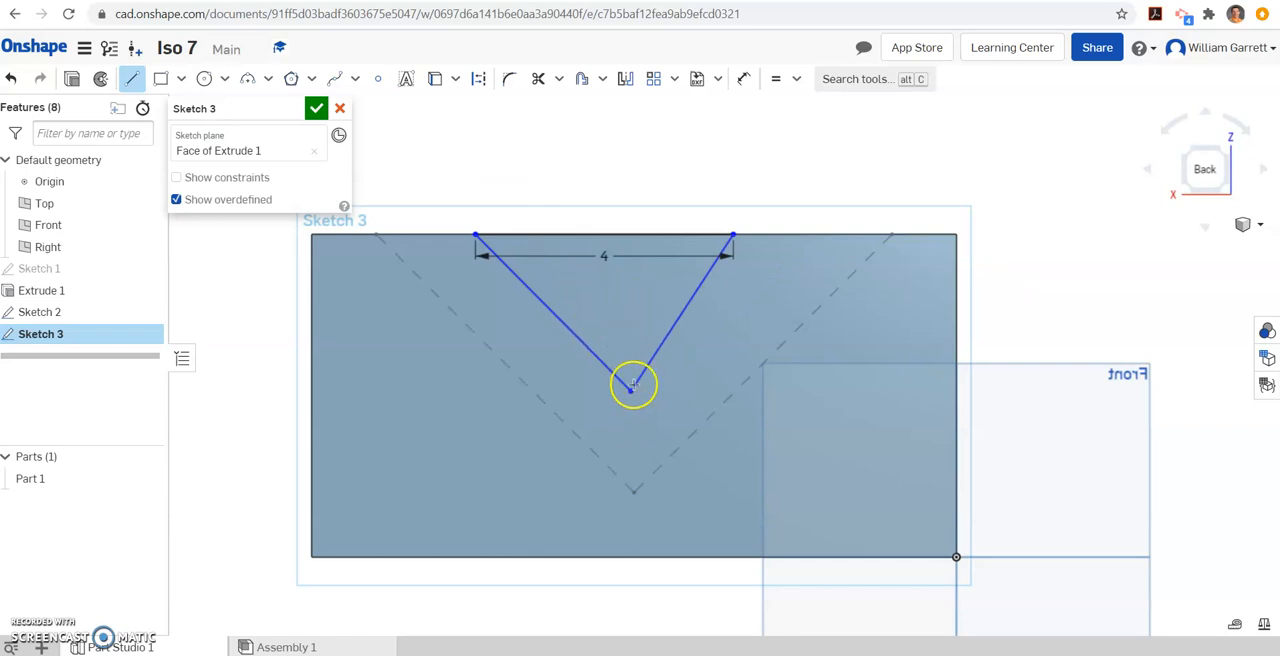
mouse_move(272, 96)
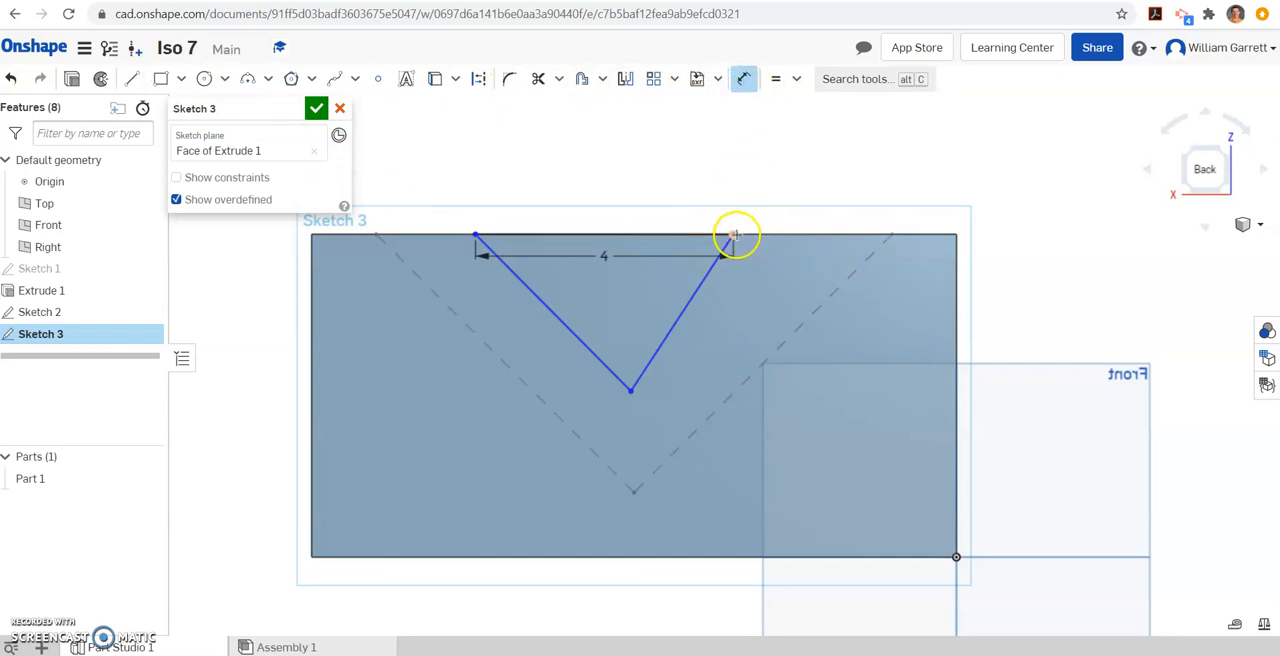
mouse_move(956, 238)
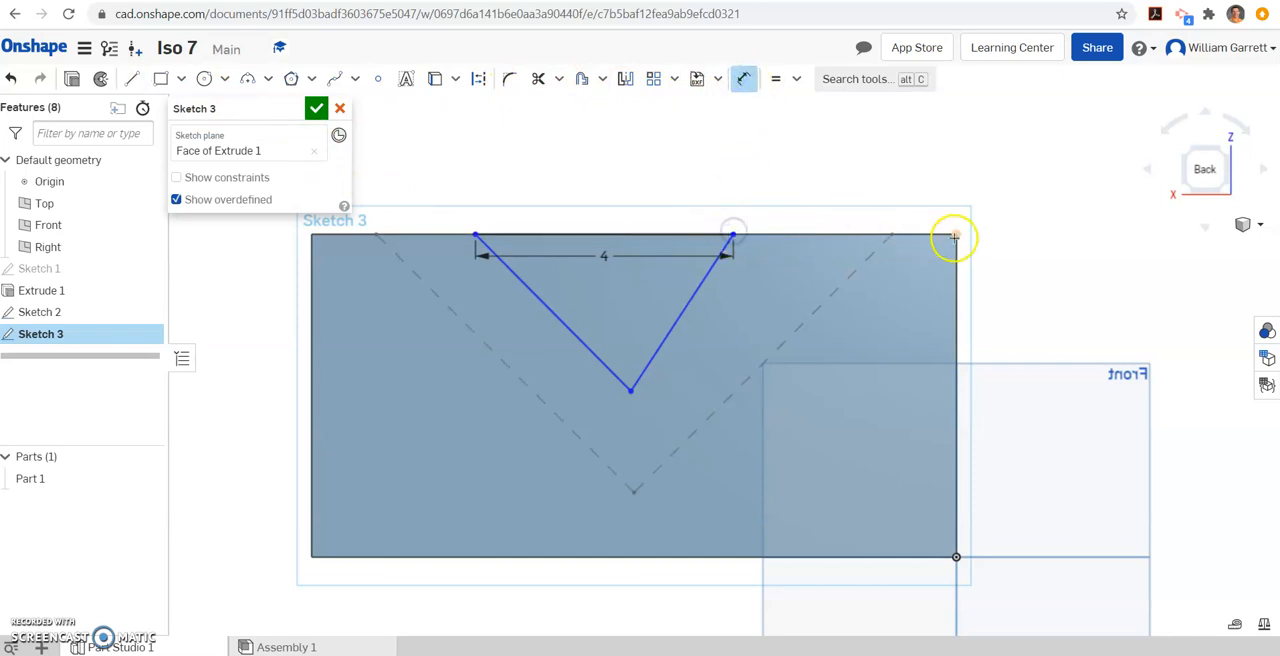
- Dimension the back V 3 from the corner and 2 deep, and make its sides equal
left_click(956, 238)
type("3")
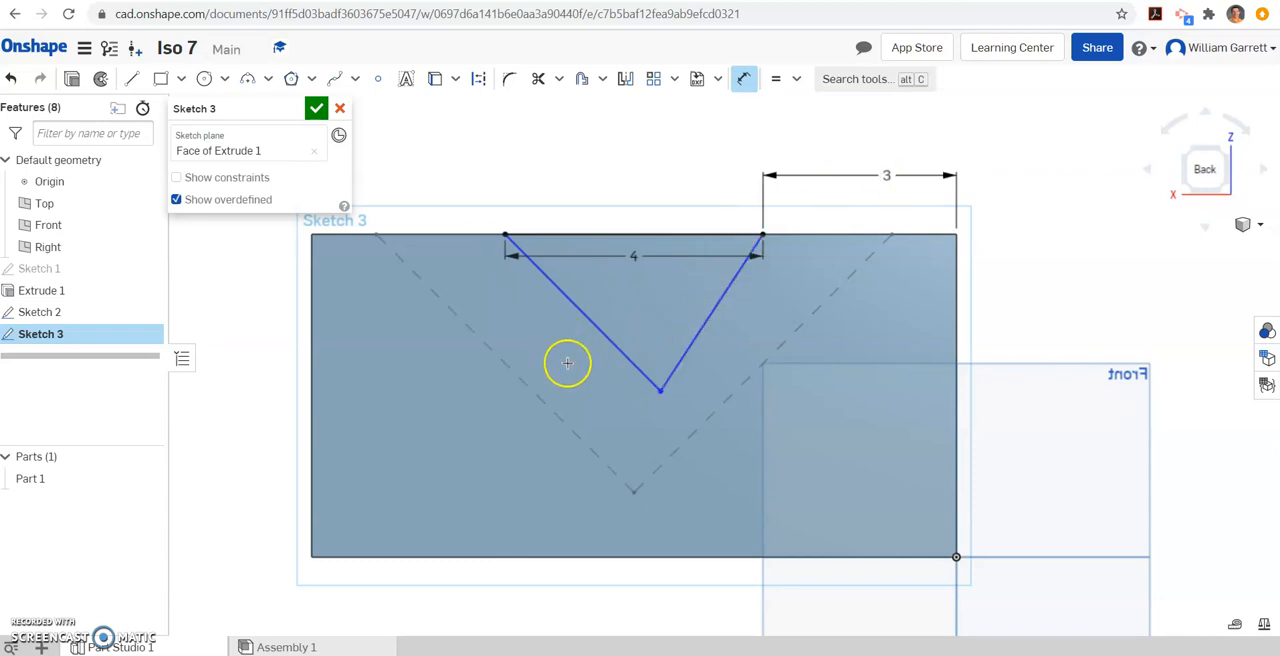
mouse_move(660, 390)
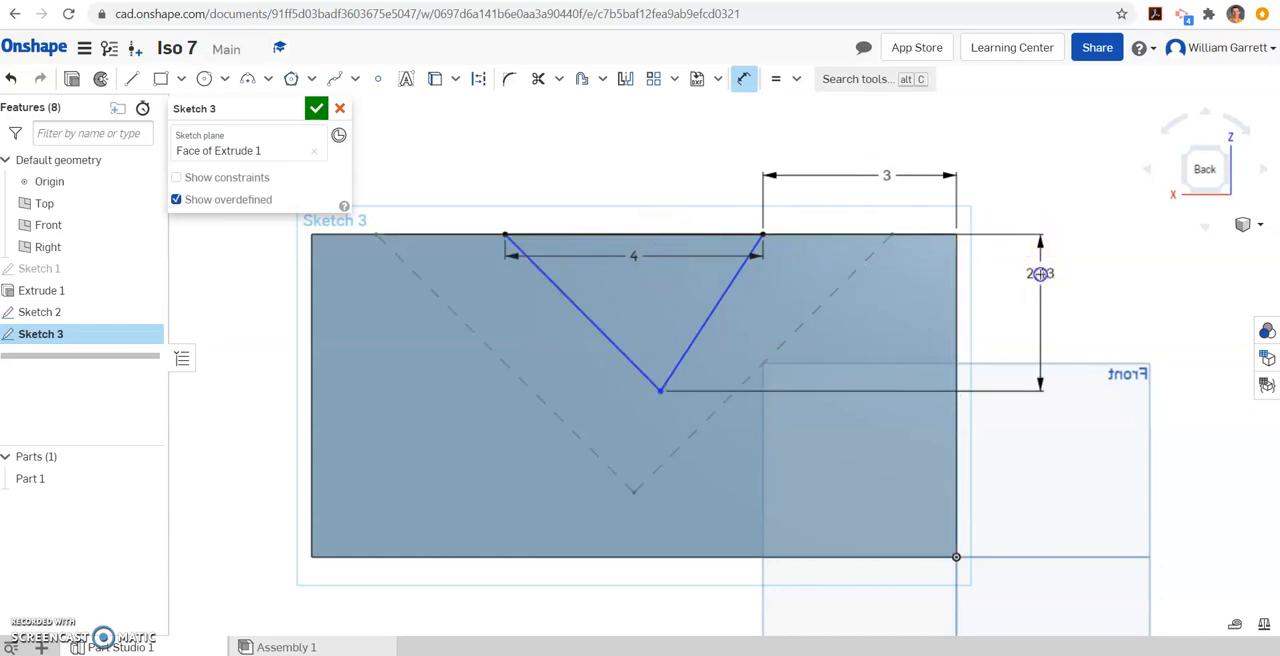
double_click(1040, 272)
type("2")
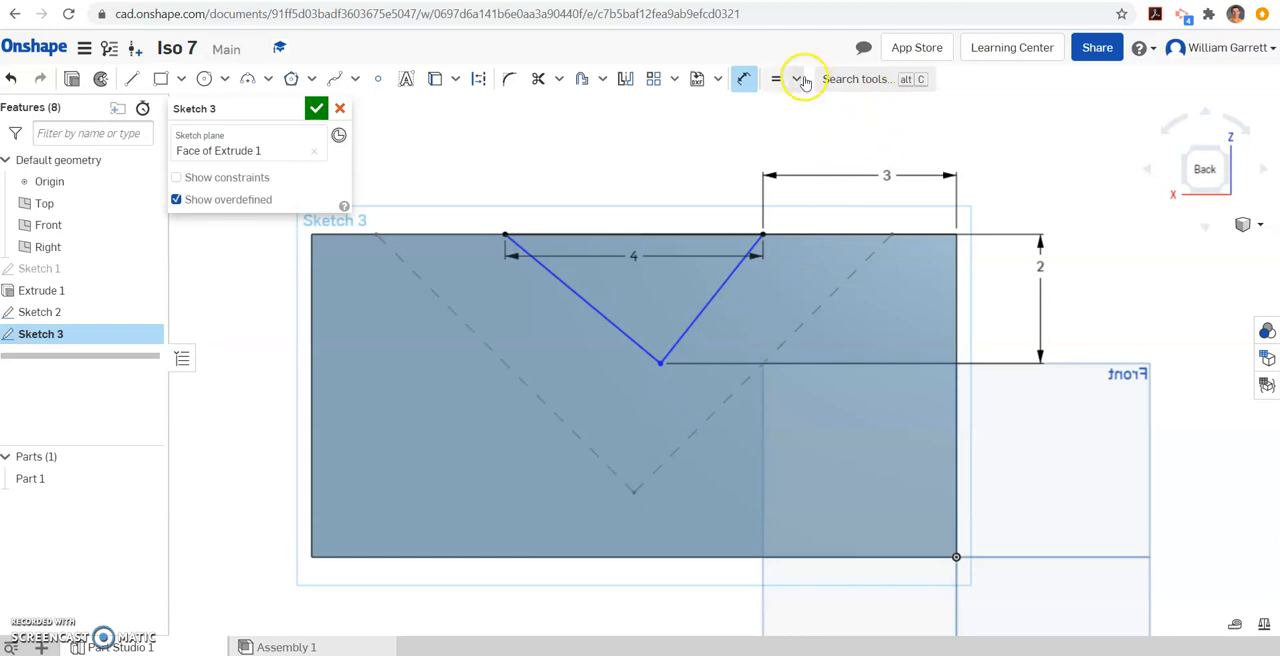
mouse_move(776, 84)
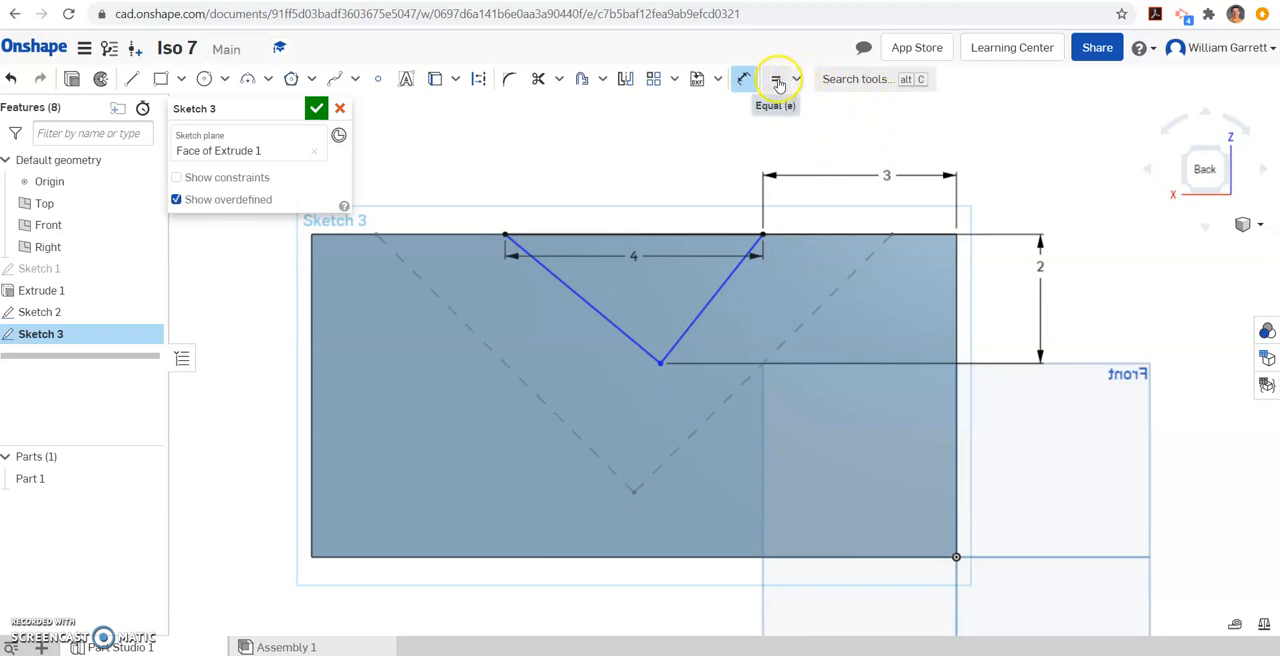
left_click(778, 78)
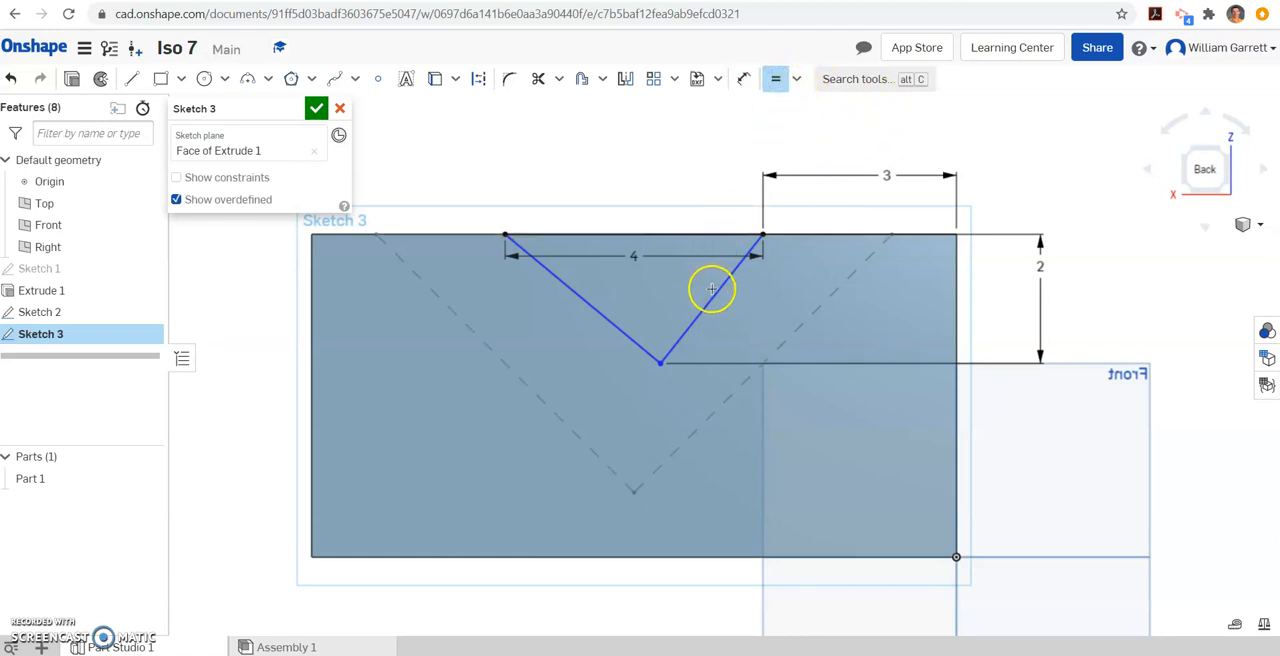
left_click(624, 328)
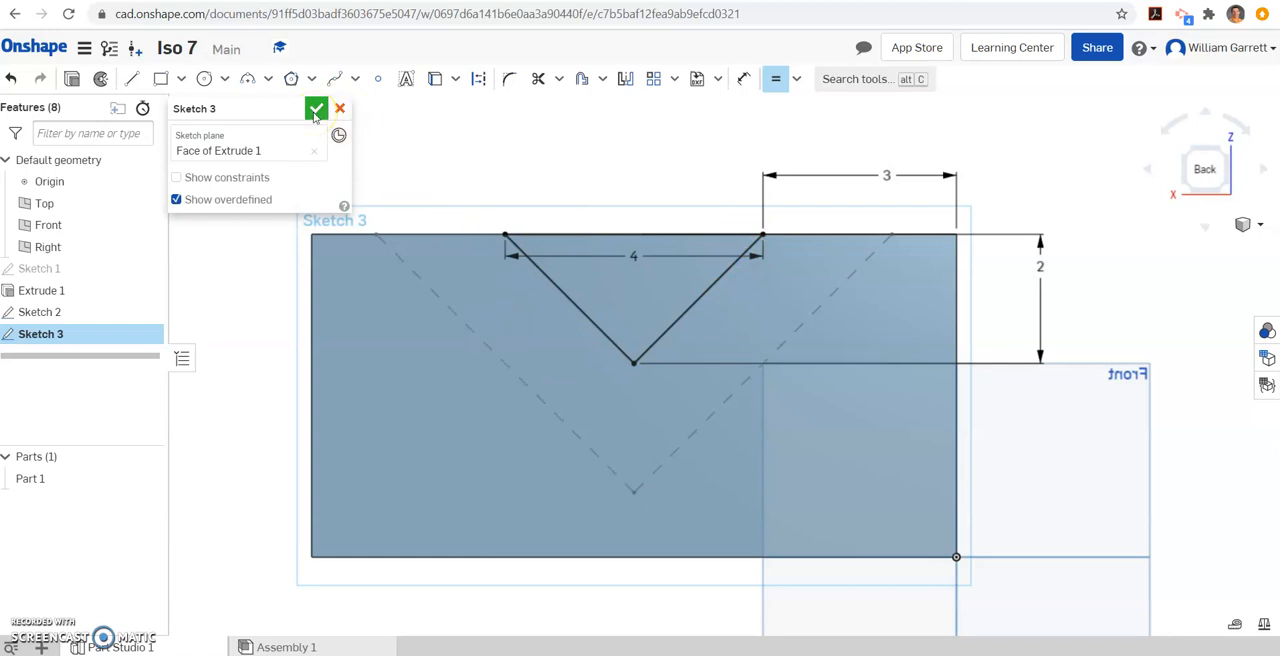
- Accept Sketch 3 and return to an isometric view of the box
left_click(316, 108)
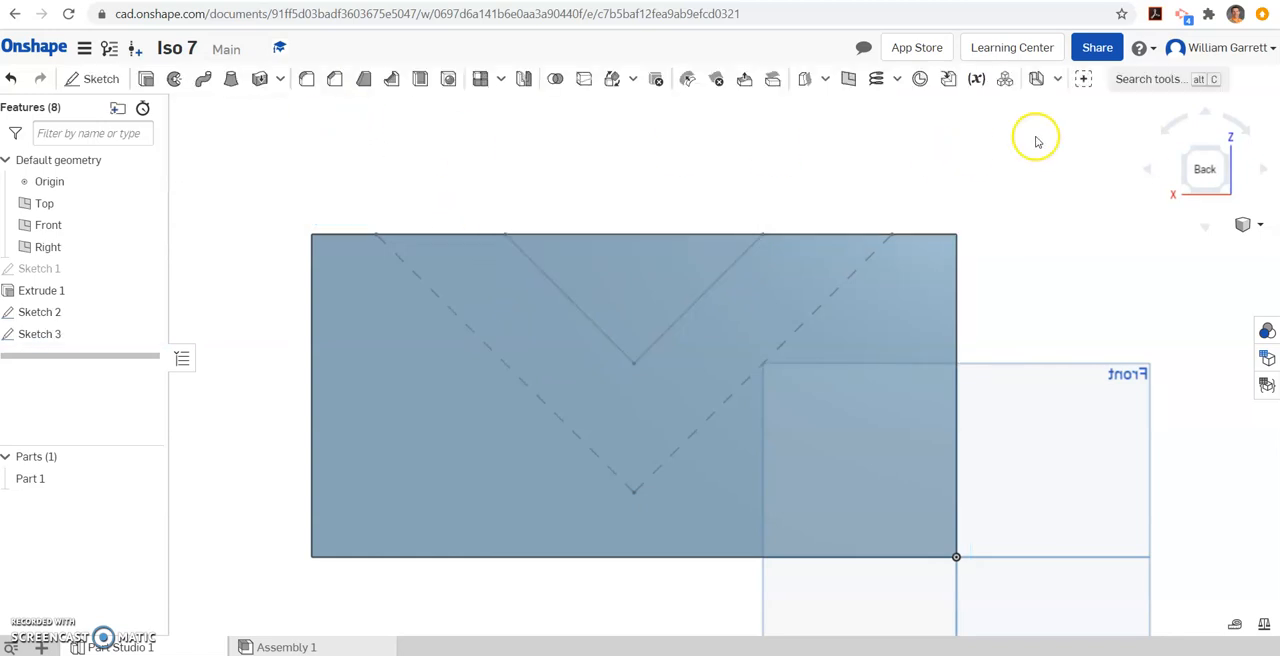
left_click(1184, 156)
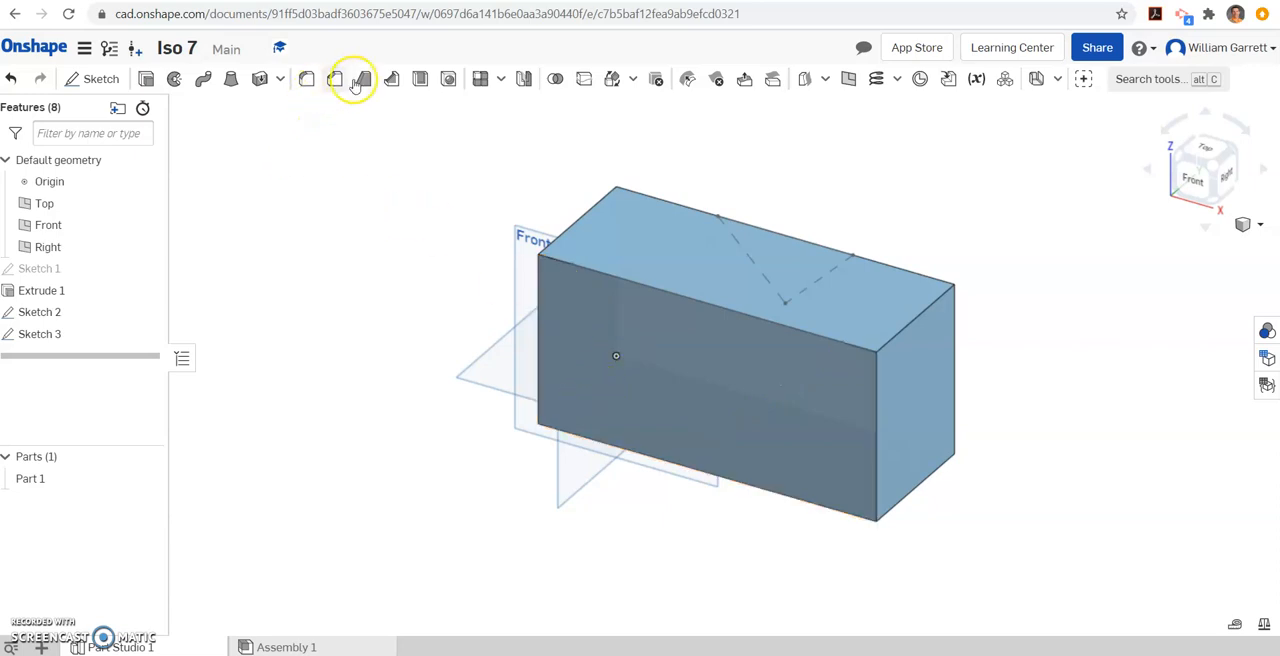
mouse_move(420, 80)
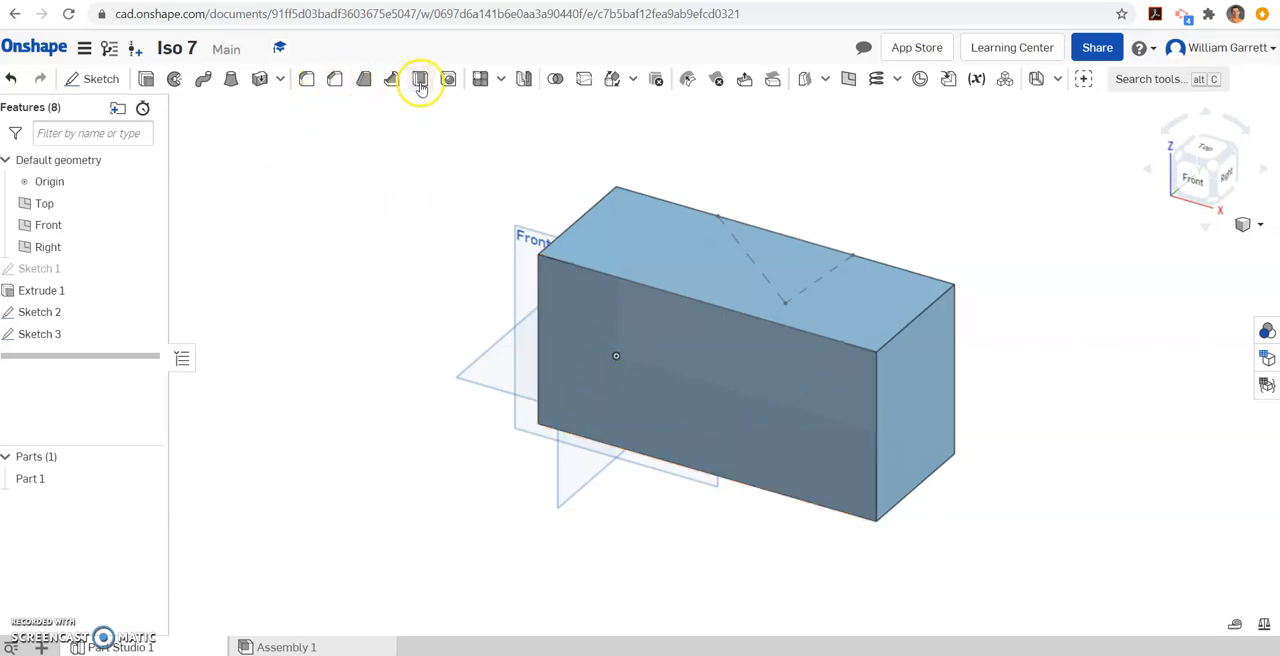
mouse_move(500, 80)
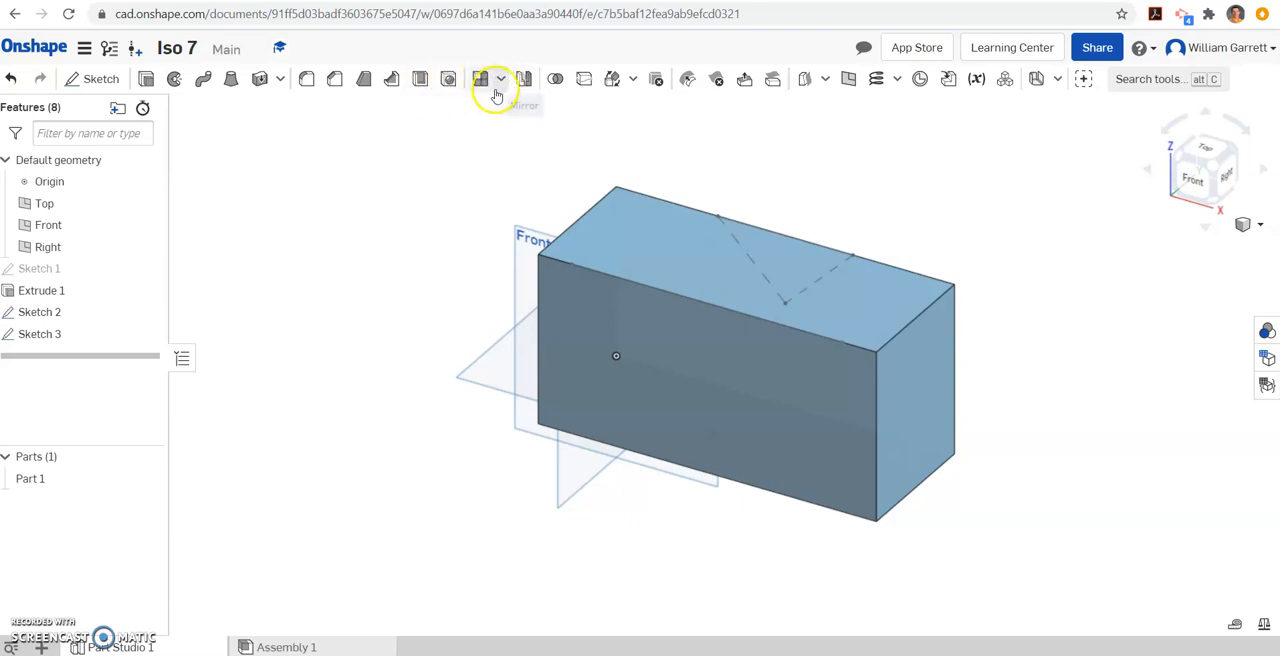
mouse_move(280, 84)
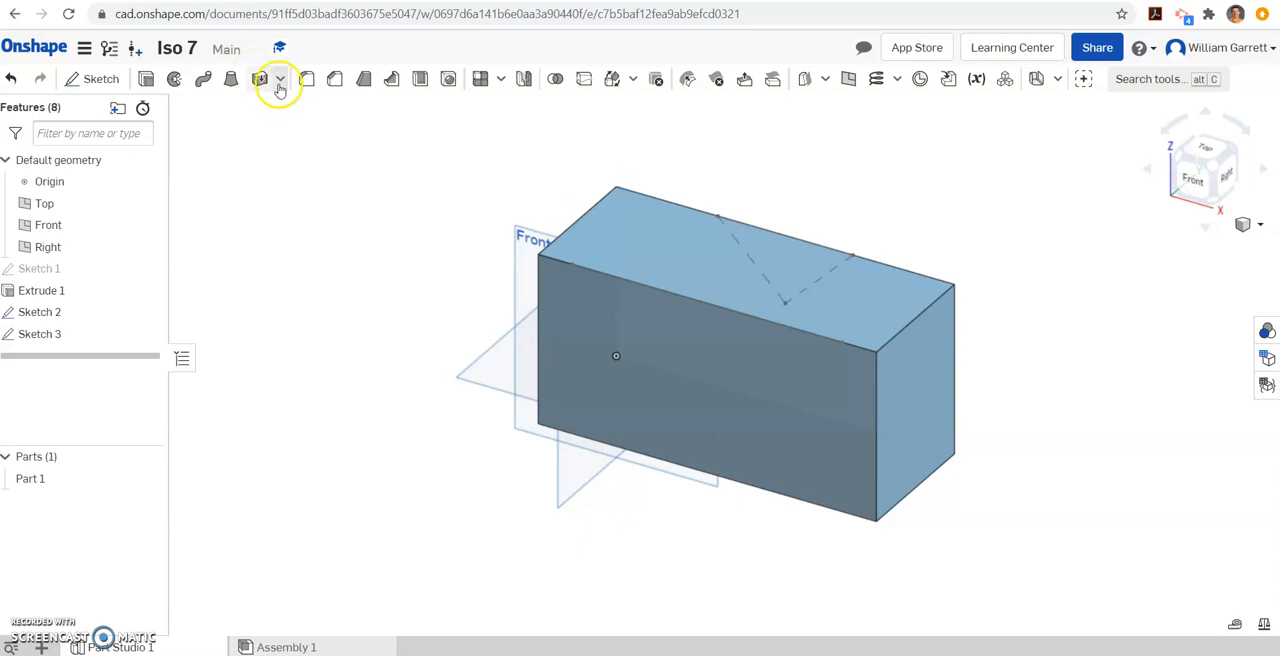
mouse_move(232, 80)
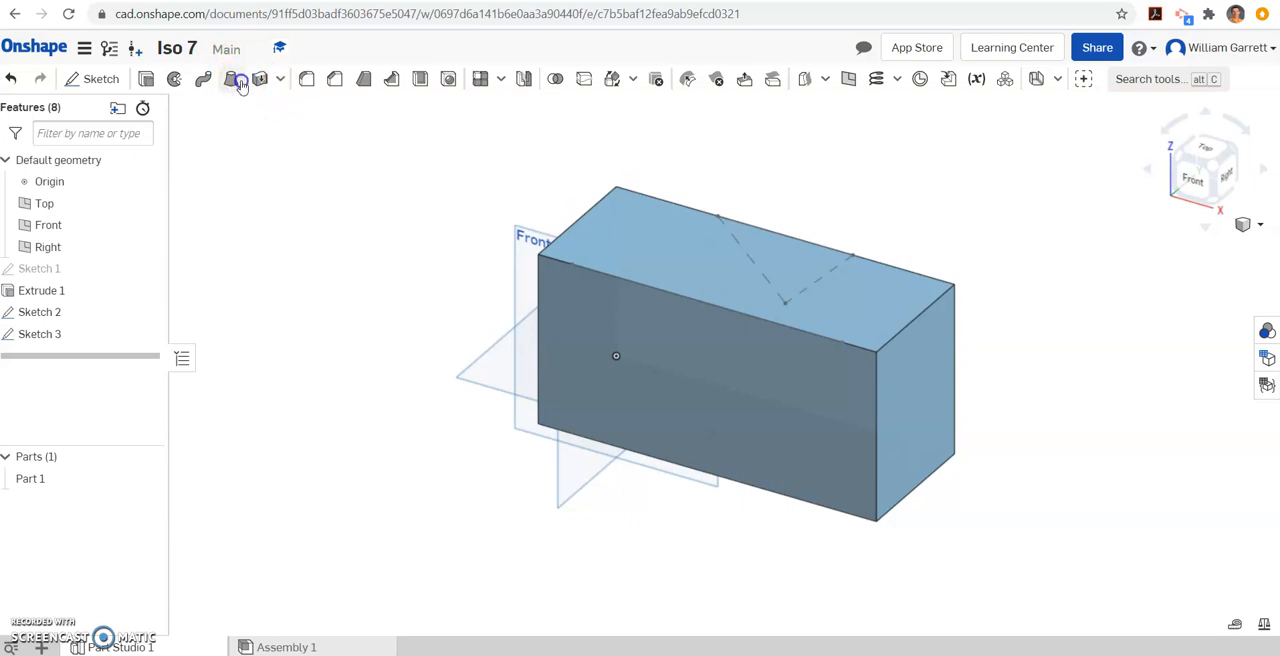
- Loft-remove between Sketch 2 and Sketch 3 to cut the V channel through the block
left_click(232, 80)
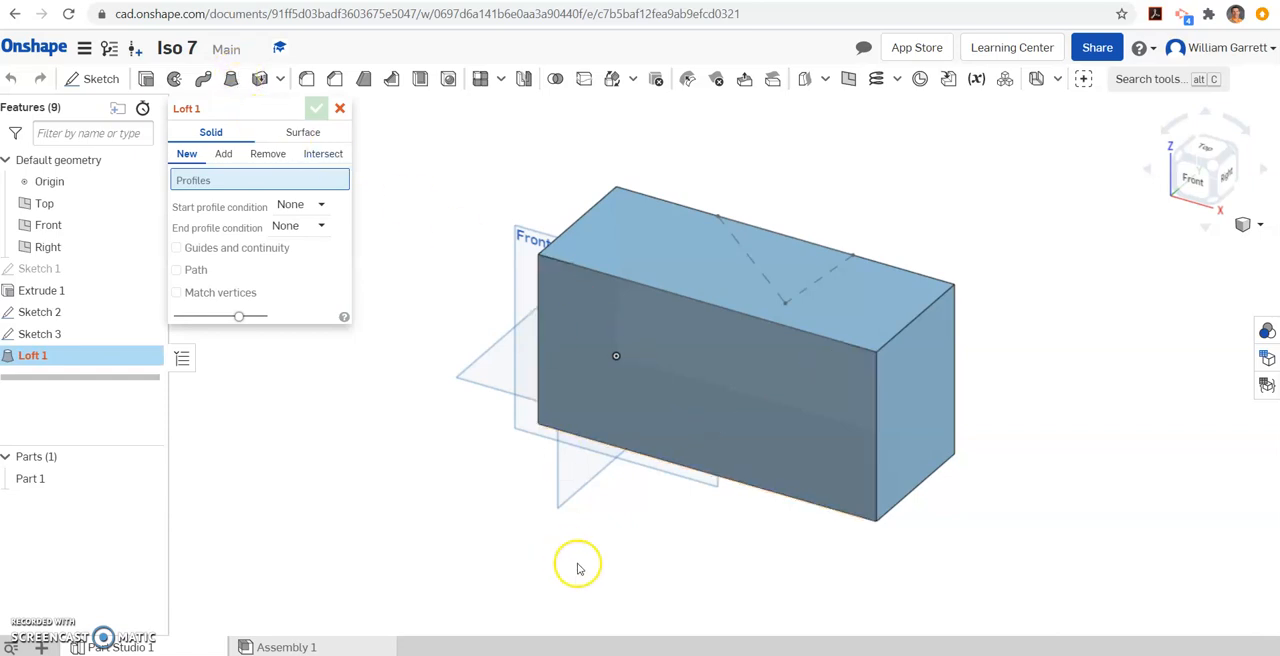
mouse_move(252, 176)
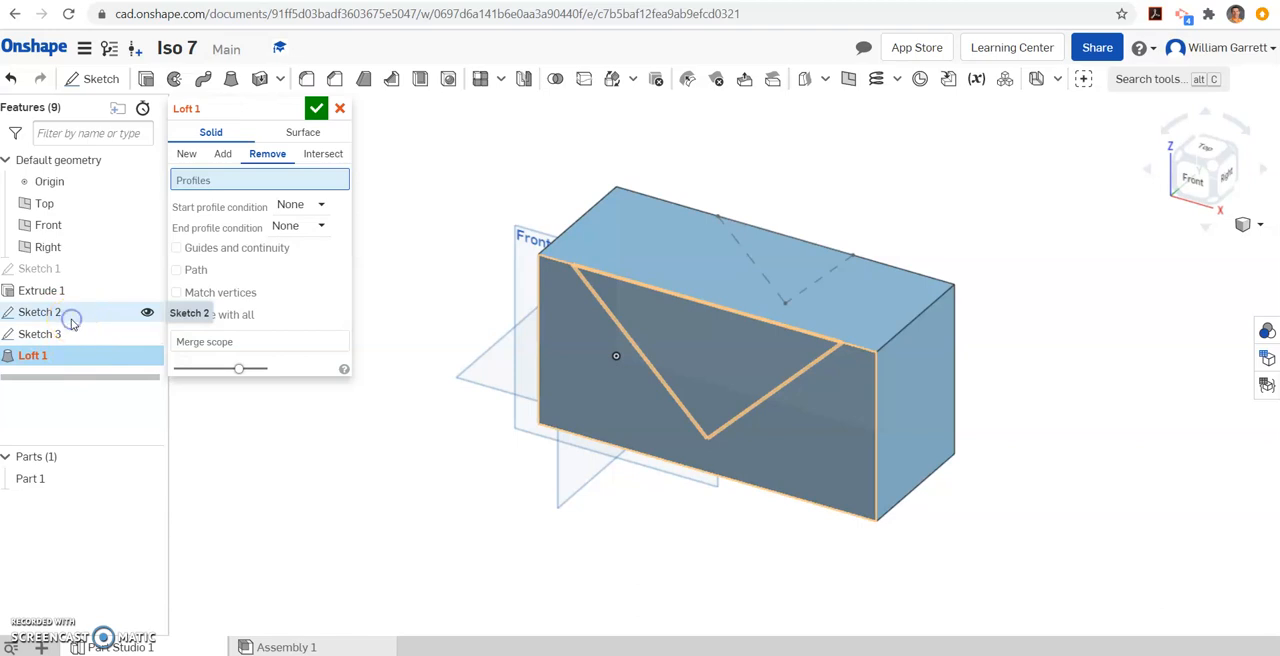
left_click(40, 332)
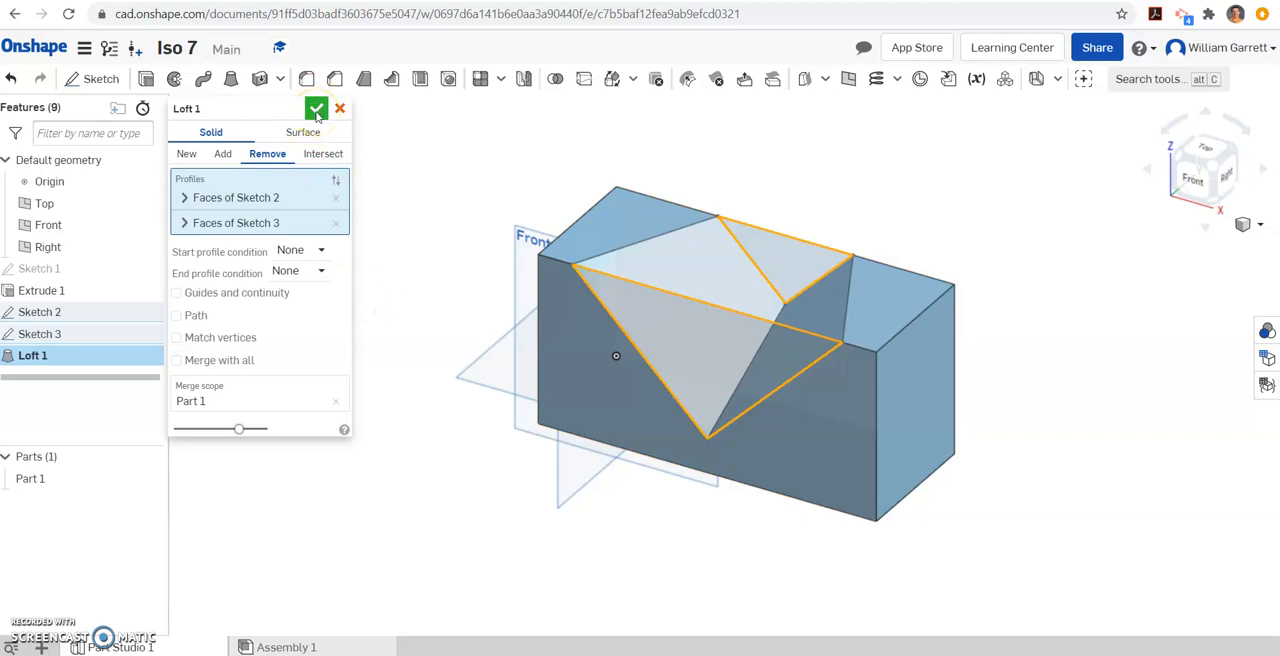
left_click(316, 108)
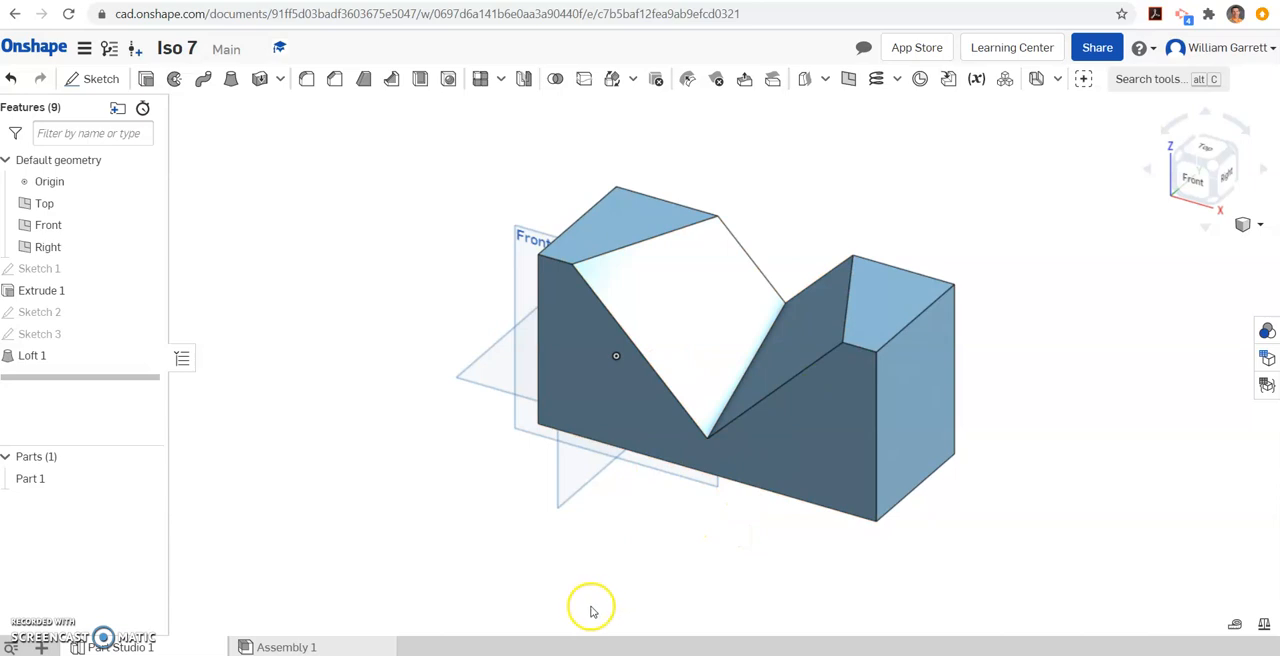
mouse_move(312, 560)
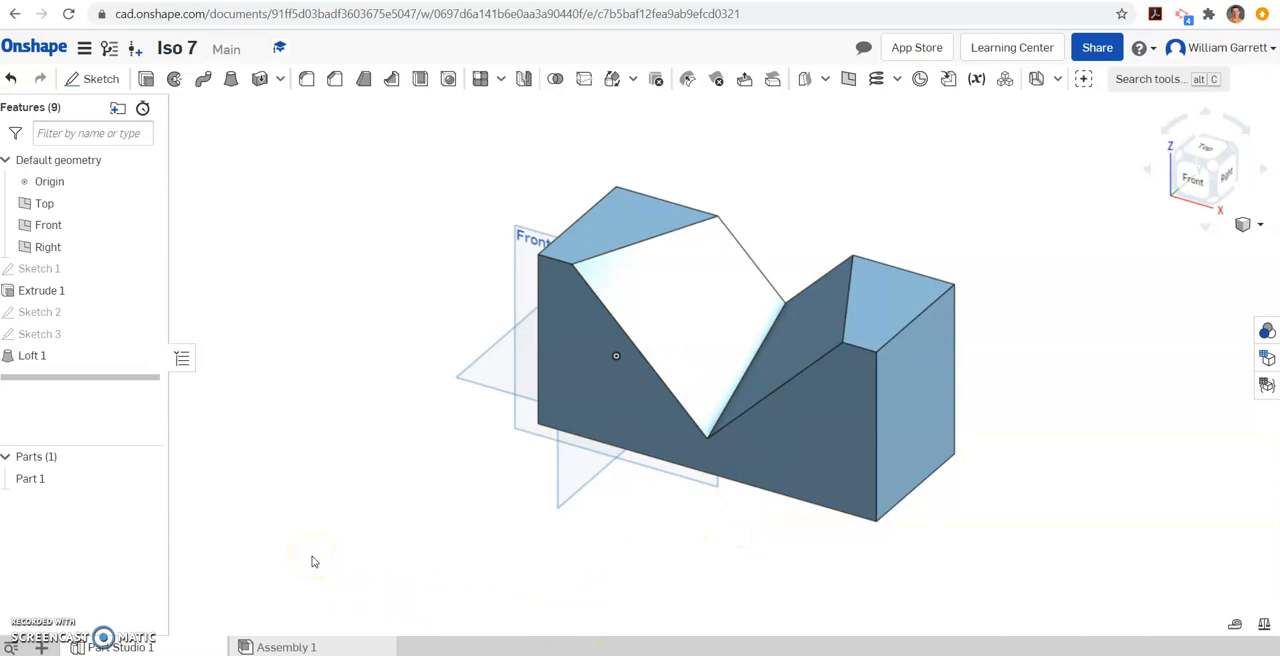